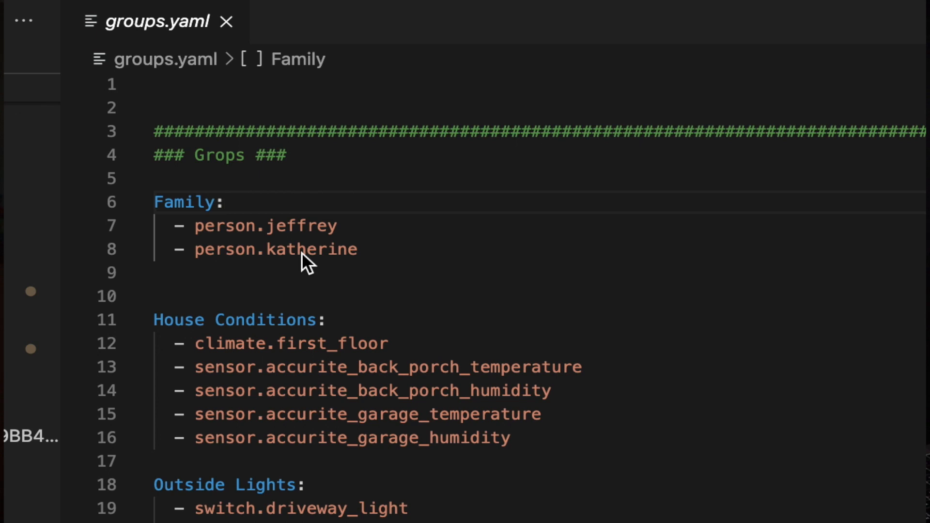
pyautogui.moveTo(337, 274)
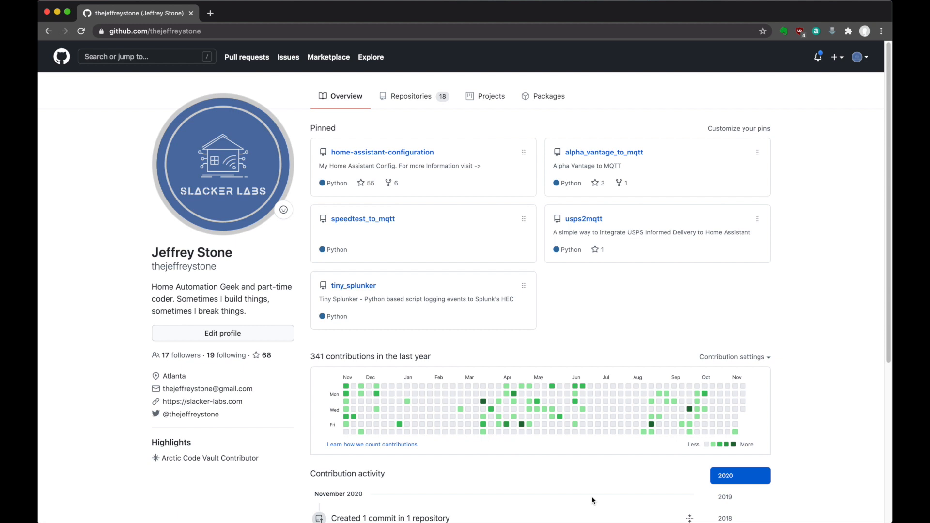
pyautogui.moveTo(516, 219)
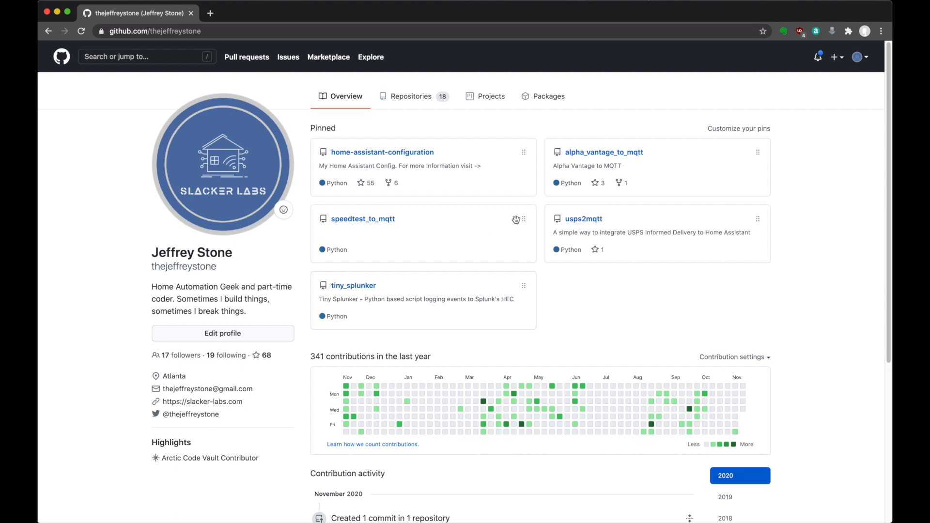
pyautogui.moveTo(429, 153)
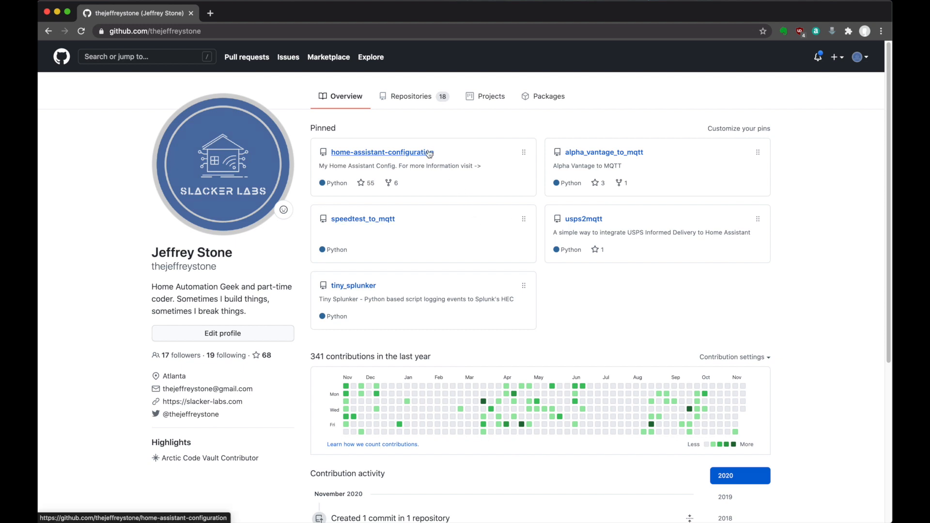
# - Open the home-assistant-configuration repository and navigate into its config/packages folder
pyautogui.click(381, 152)
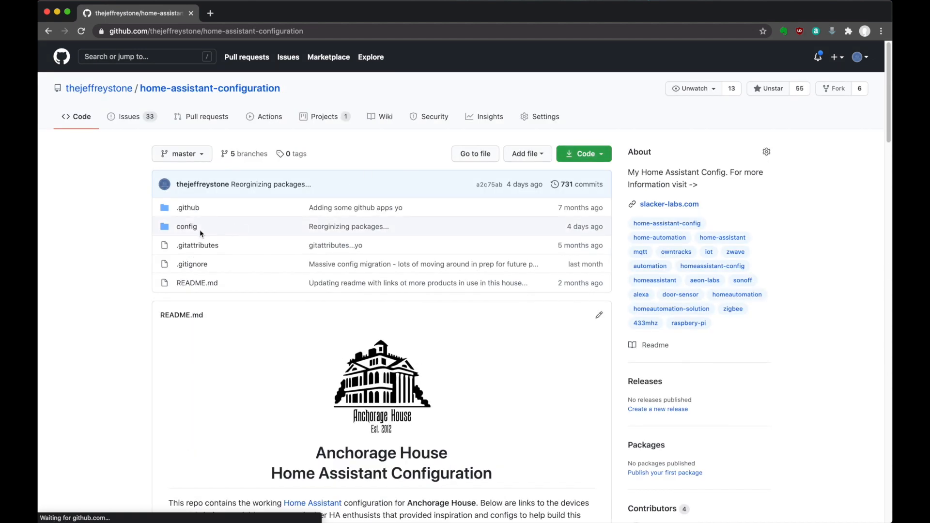
pyautogui.click(186, 226)
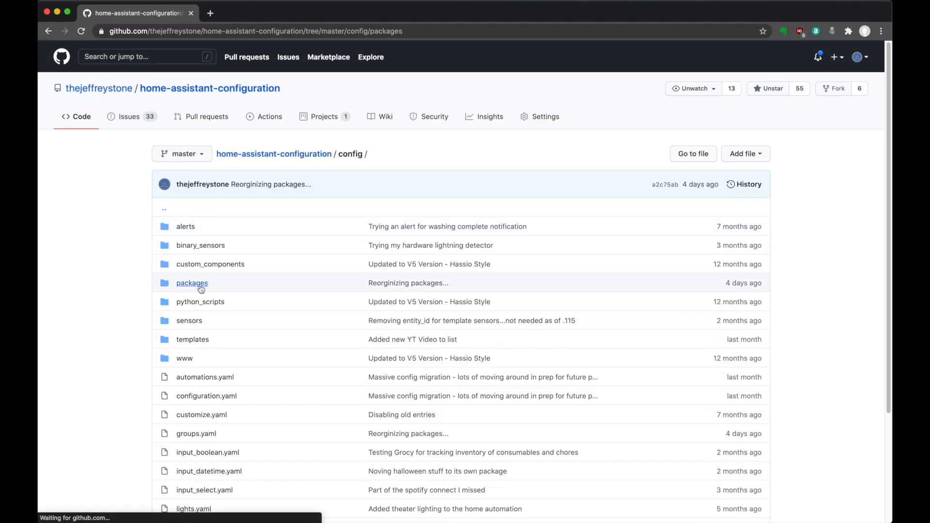
pyautogui.click(192, 283)
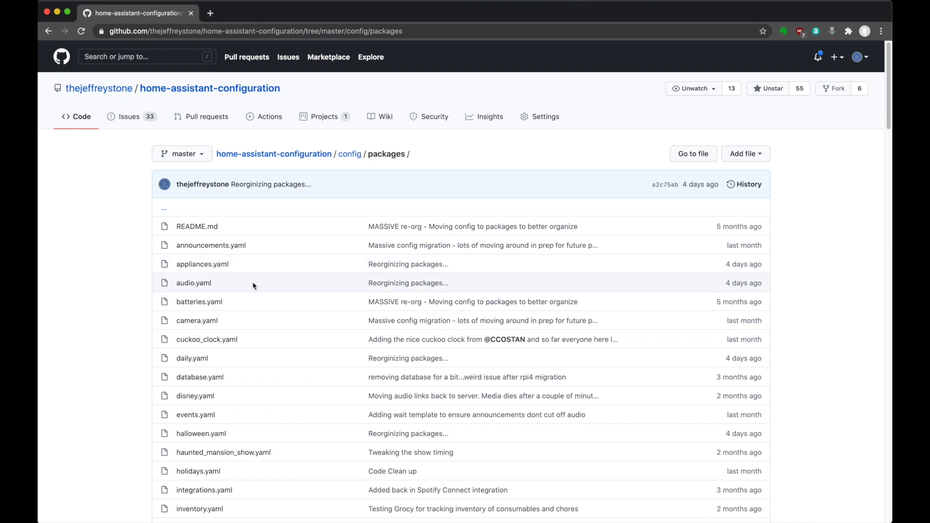
pyautogui.moveTo(290, 377)
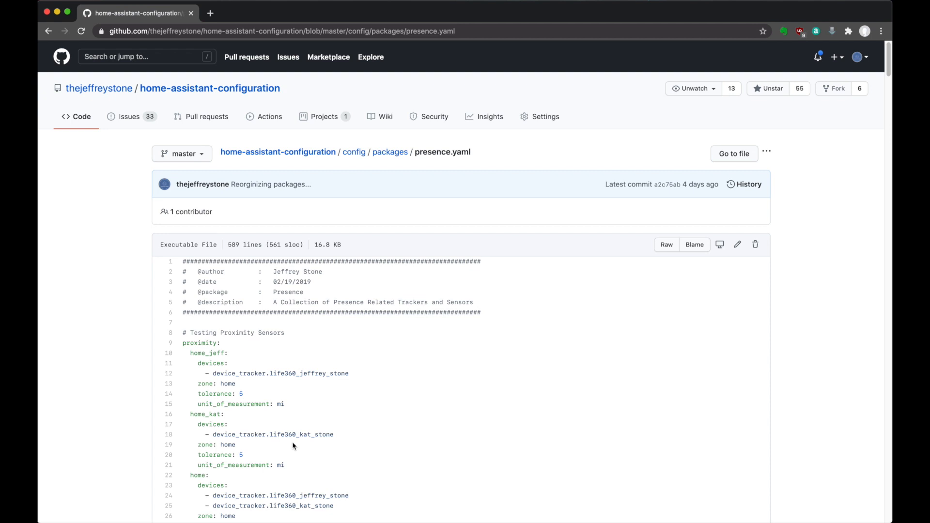
pyautogui.moveTo(407, 433)
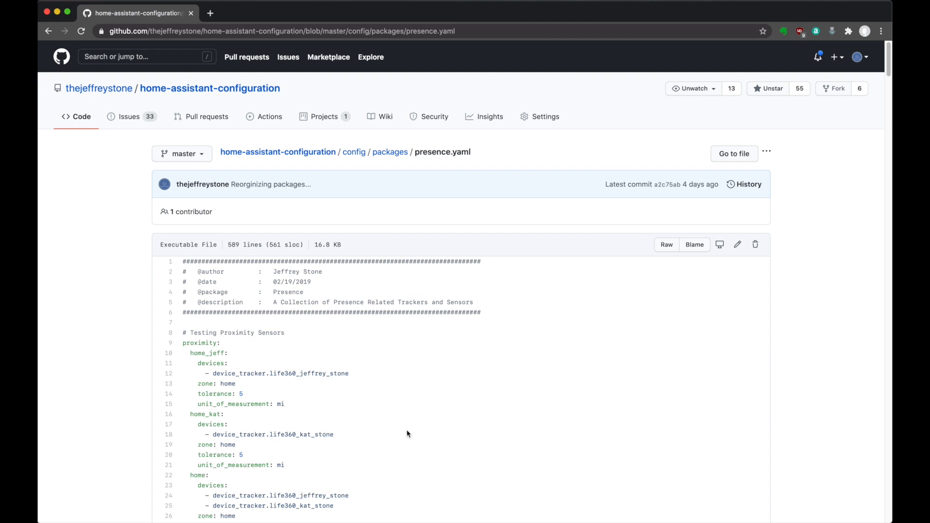
pyautogui.scroll(-3)
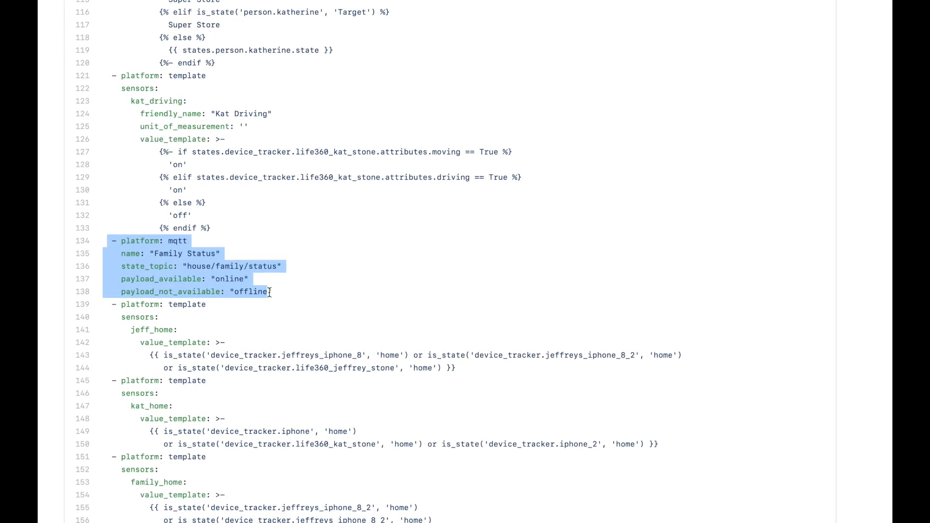
pyautogui.moveTo(275, 291)
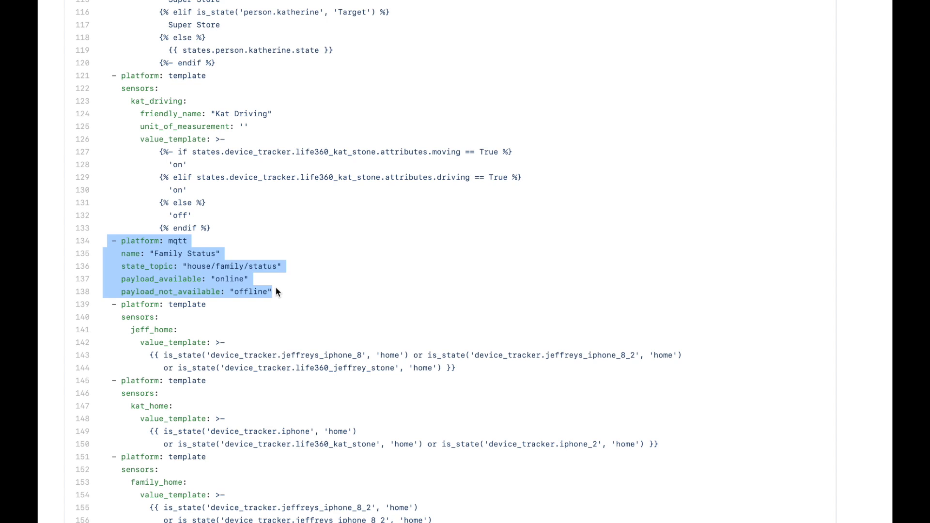
pyautogui.moveTo(224, 257)
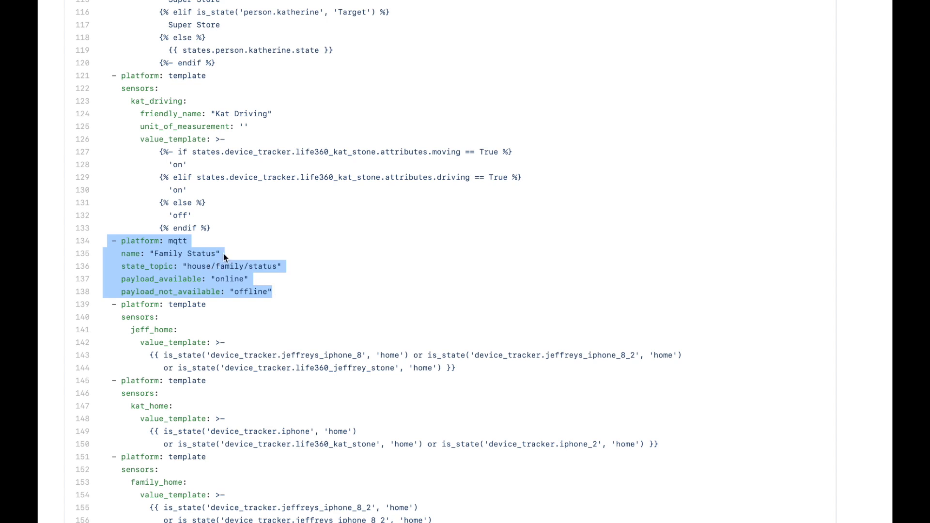
pyautogui.moveTo(198, 277)
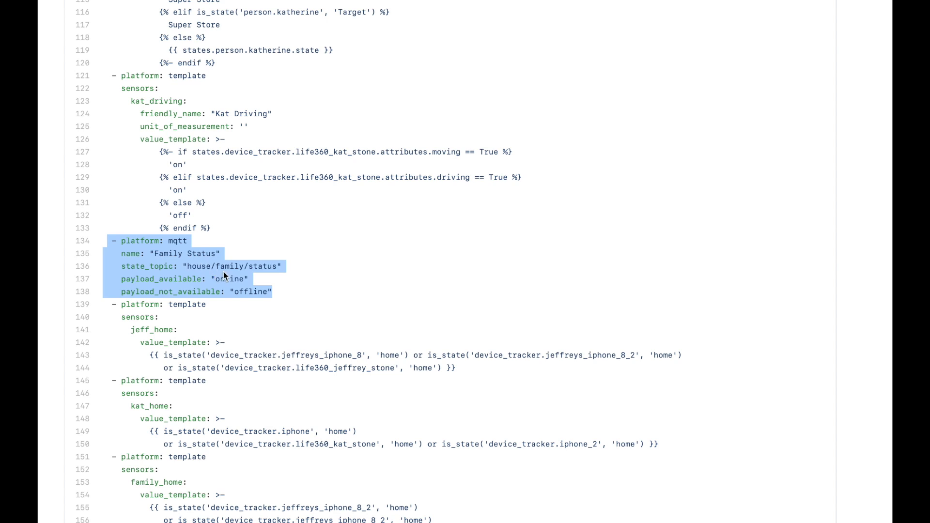
pyautogui.scroll(-3)
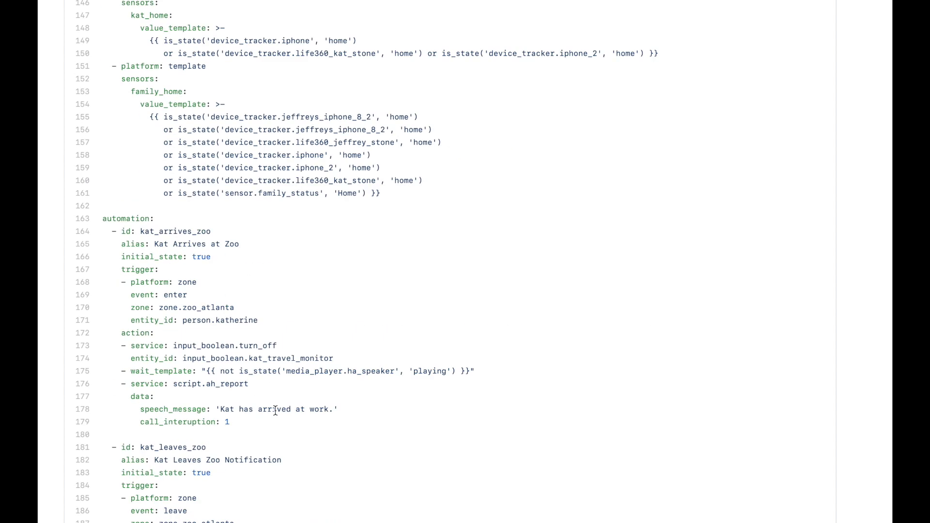
# - Scroll presence.yaml down to the family_has_arrived and family_has_left automation blocks
pyautogui.scroll(-3)
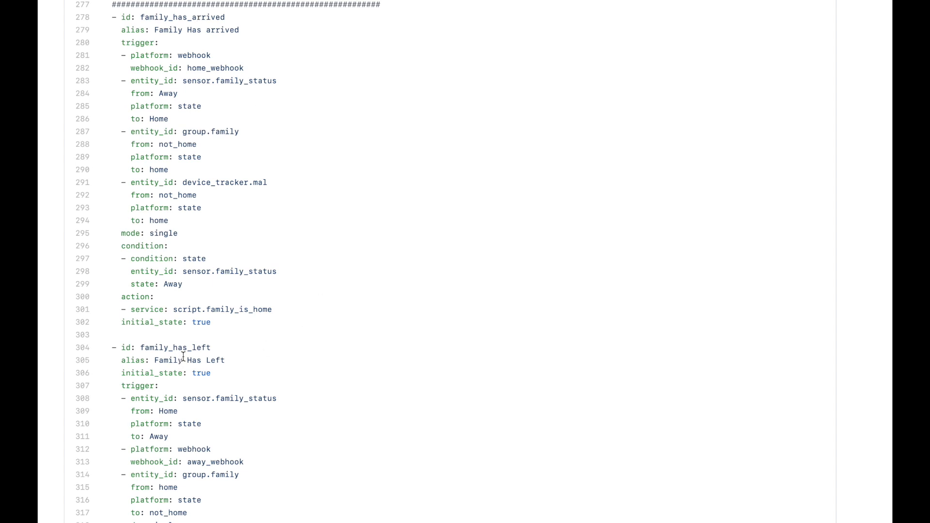
pyautogui.moveTo(249, 152)
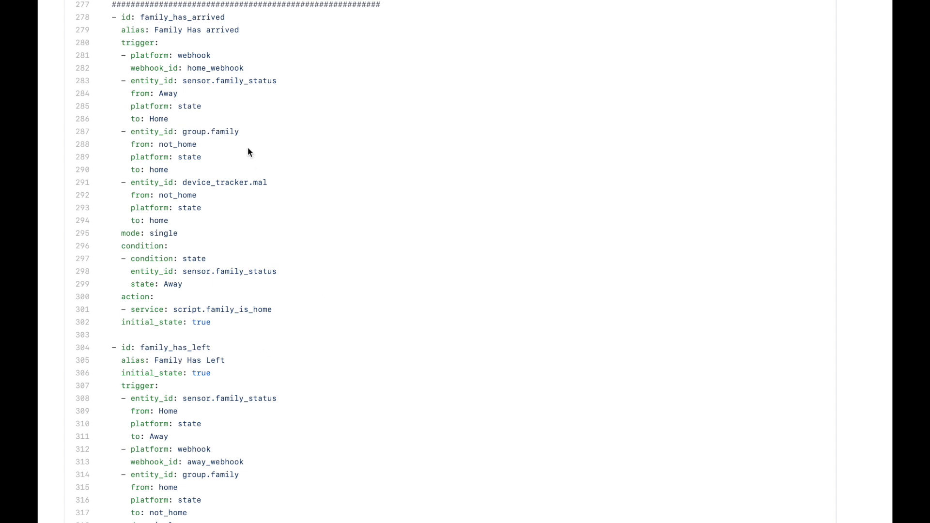
pyautogui.moveTo(251, 93)
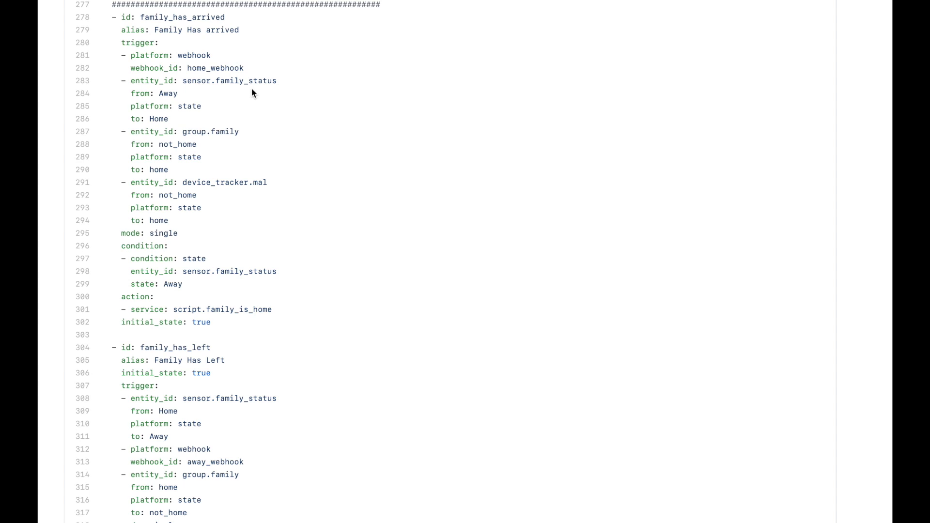
pyautogui.moveTo(189, 65)
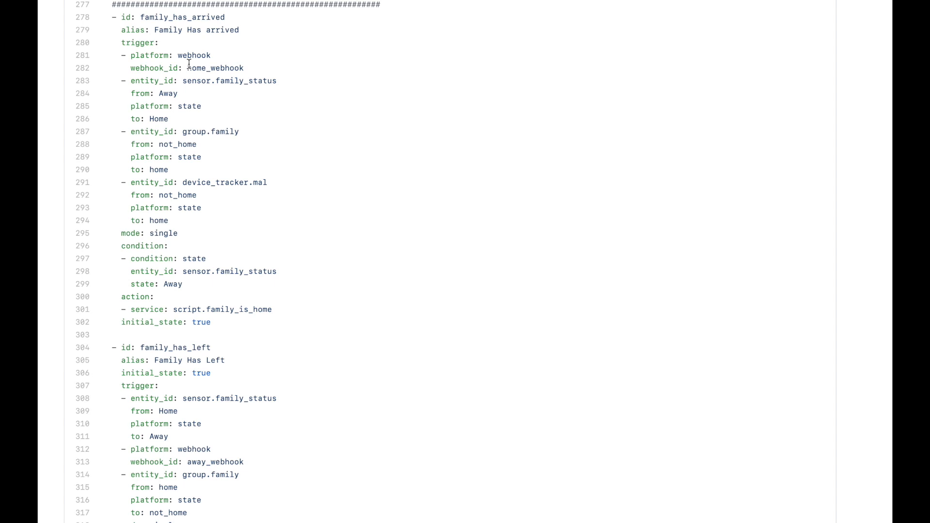
pyautogui.moveTo(200, 84)
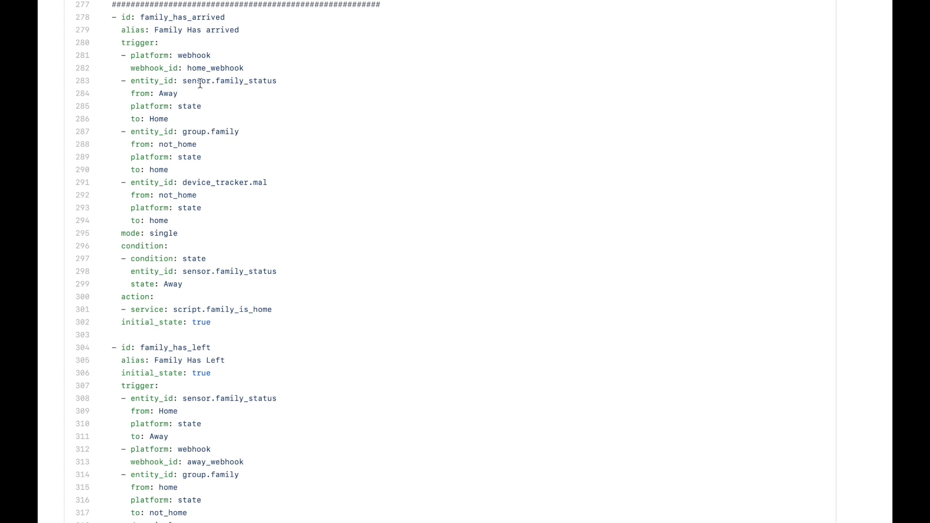
pyautogui.moveTo(204, 96)
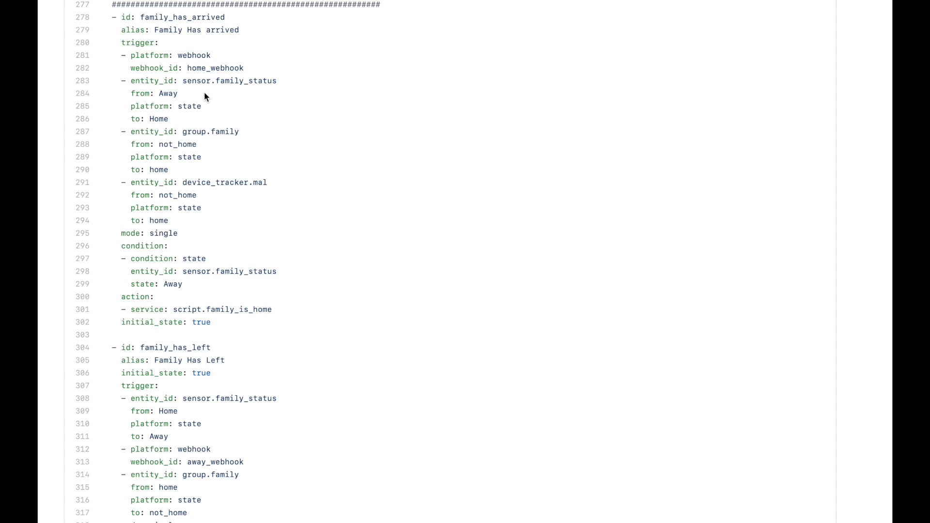
pyautogui.moveTo(172, 135)
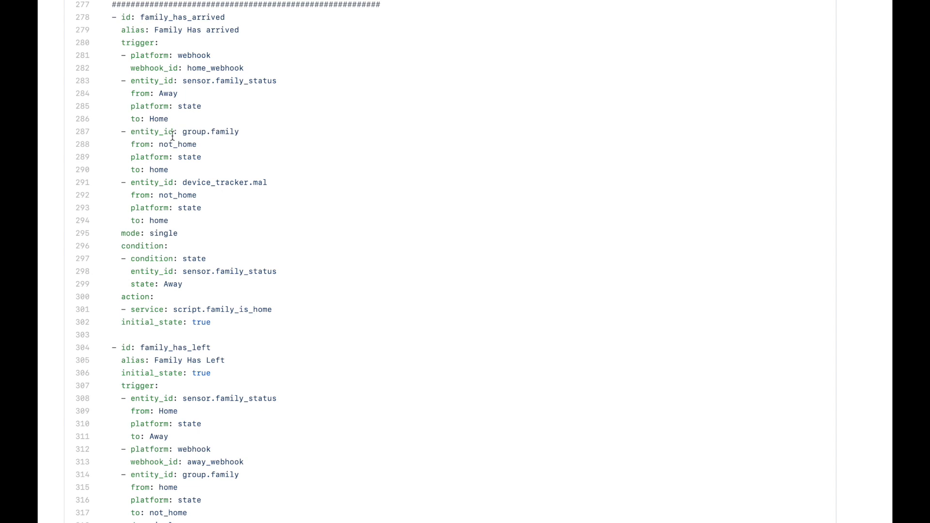
pyautogui.moveTo(195, 142)
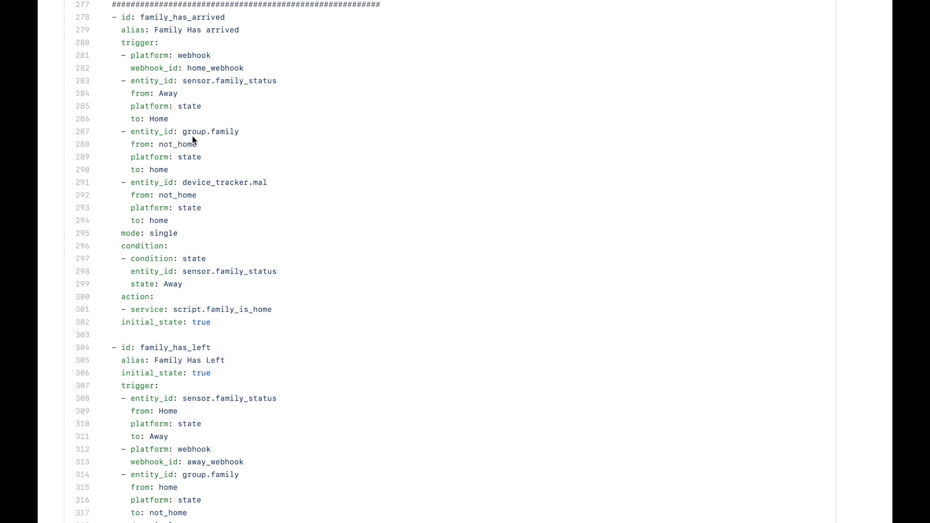
pyautogui.moveTo(190, 135)
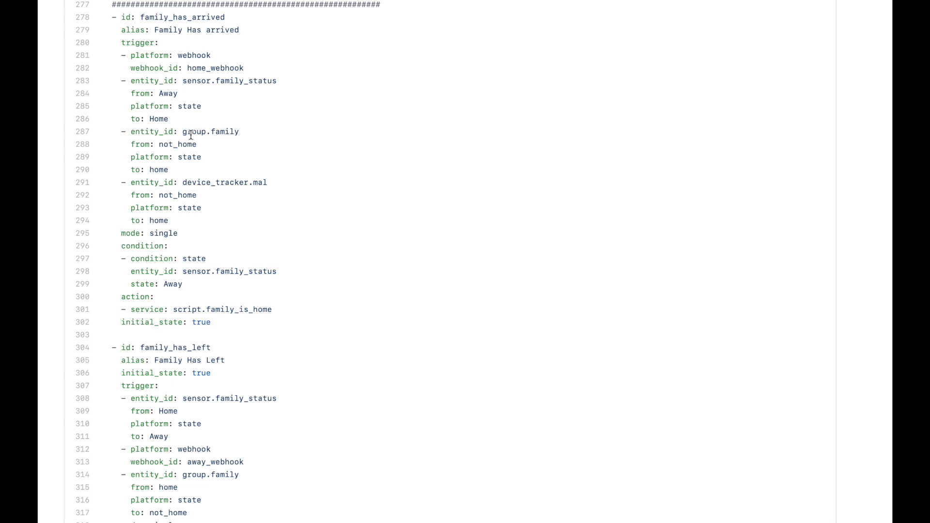
pyautogui.moveTo(183, 135)
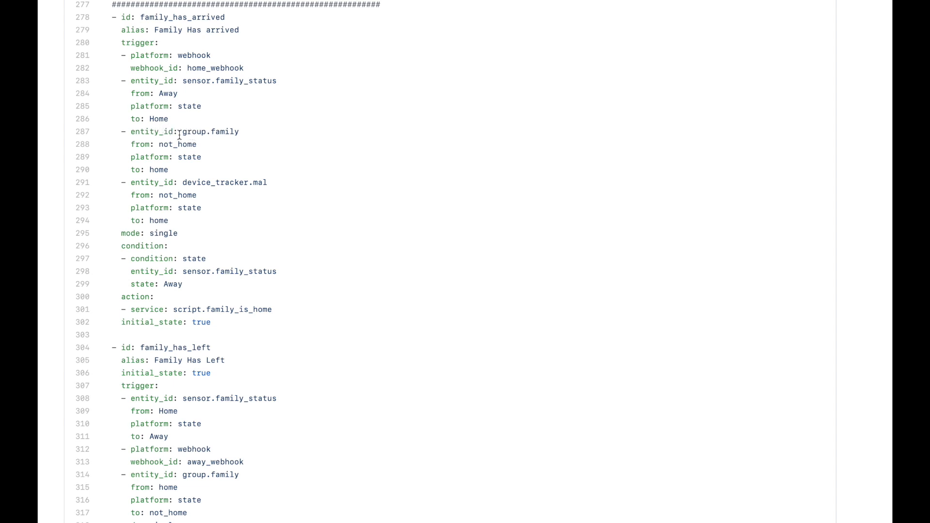
pyautogui.moveTo(194, 155)
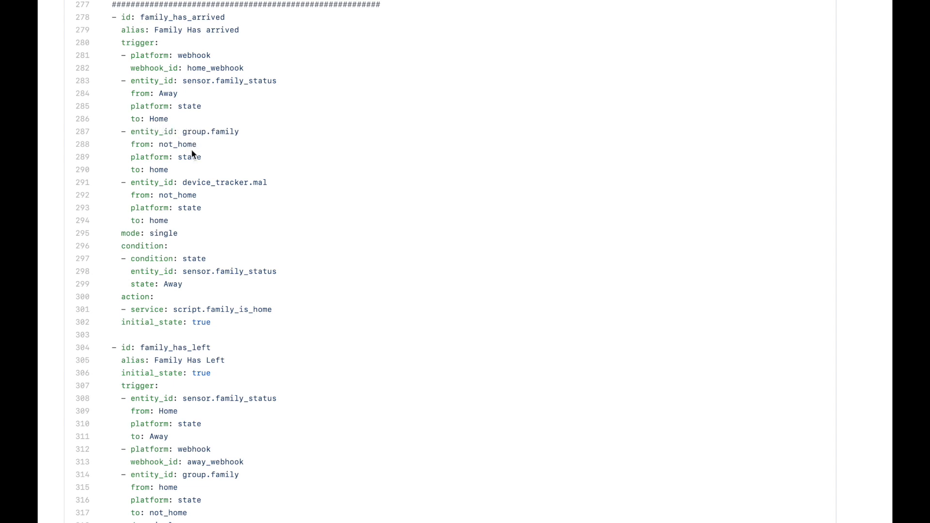
pyautogui.moveTo(240, 184)
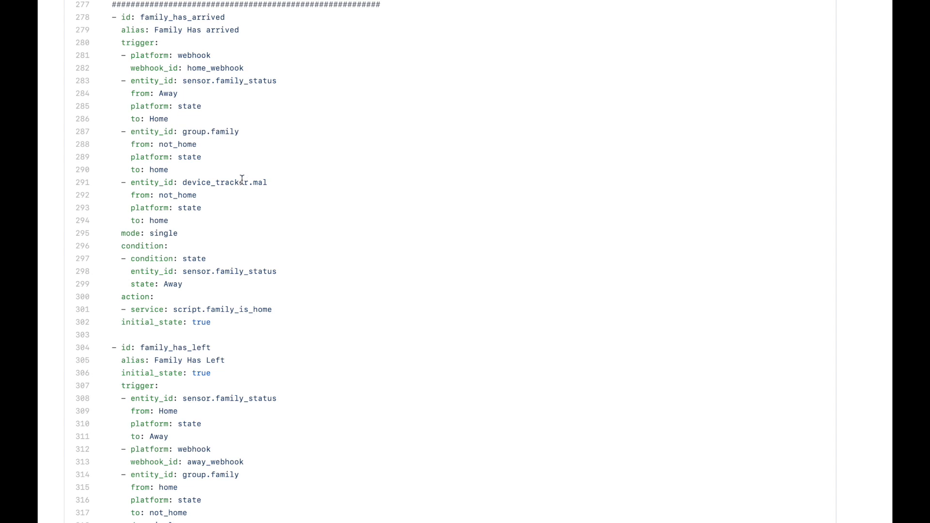
pyautogui.moveTo(207, 271)
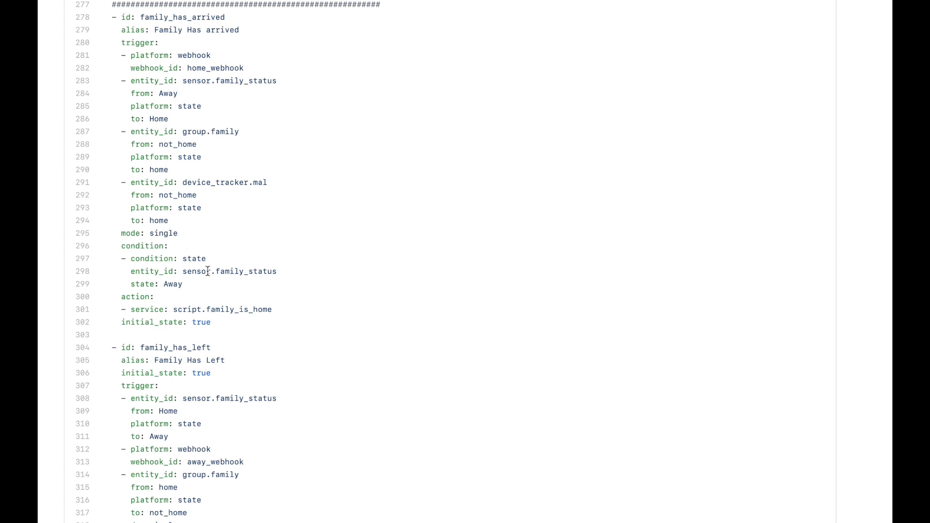
pyautogui.moveTo(169, 258)
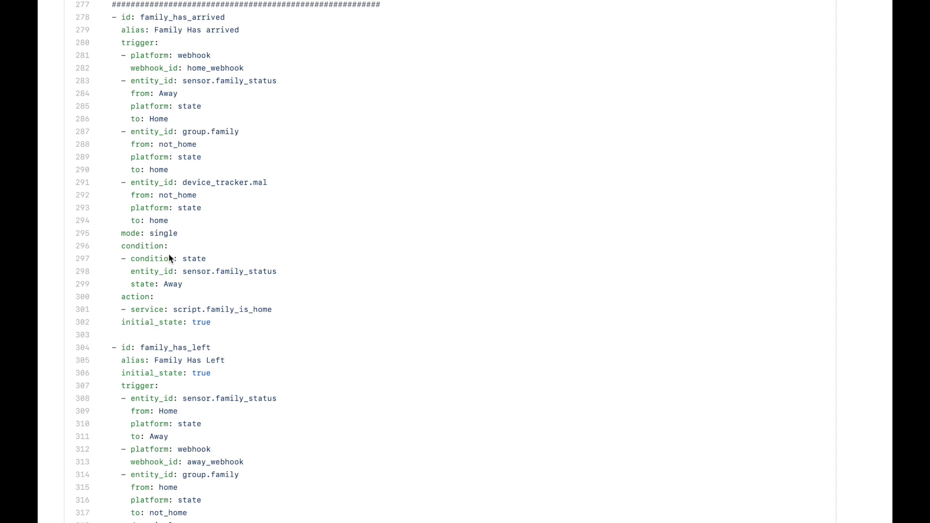
pyautogui.moveTo(189, 283)
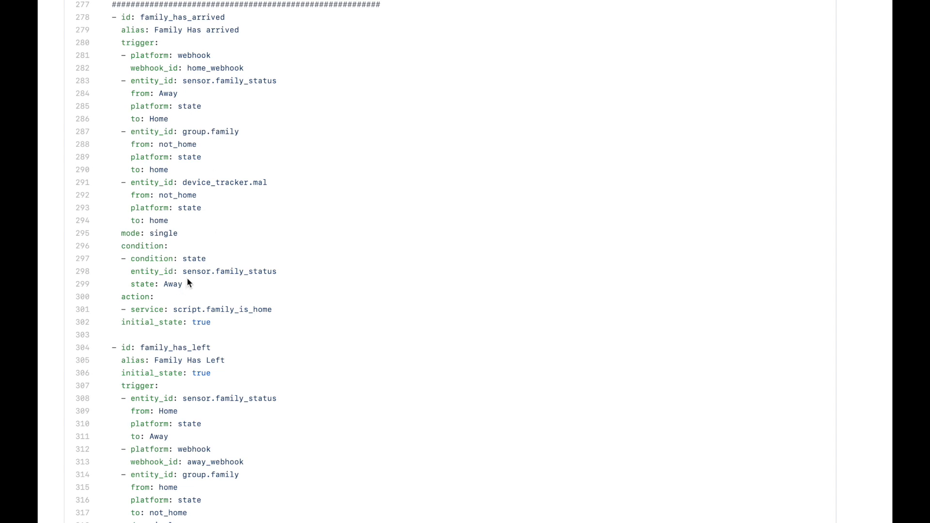
pyautogui.moveTo(211, 266)
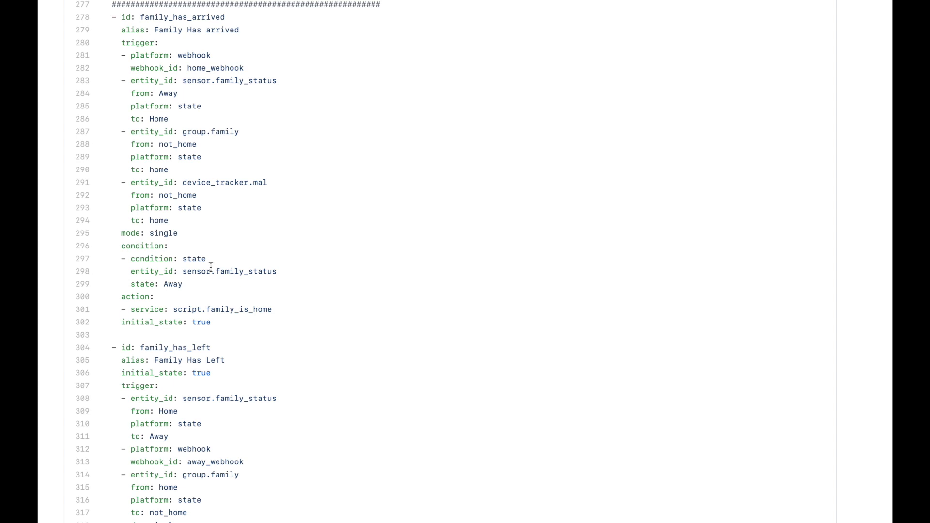
pyautogui.moveTo(227, 320)
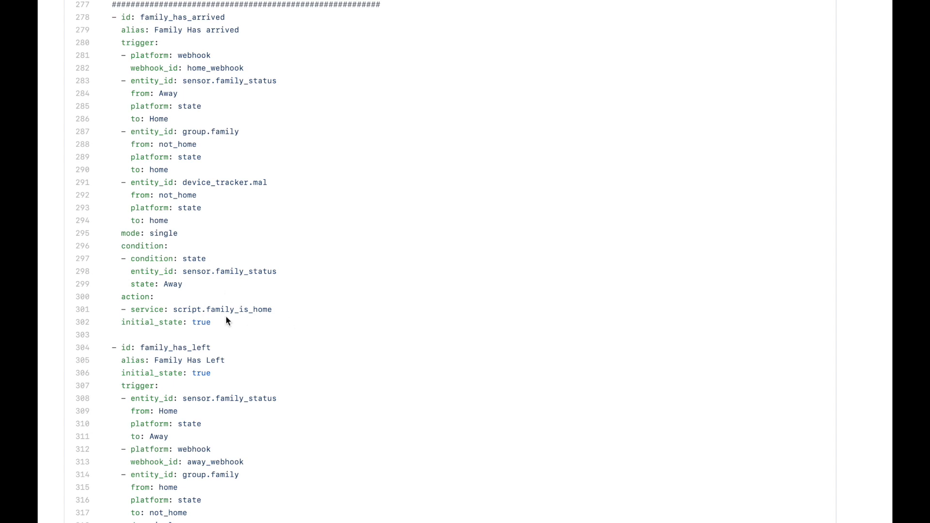
pyautogui.moveTo(242, 309)
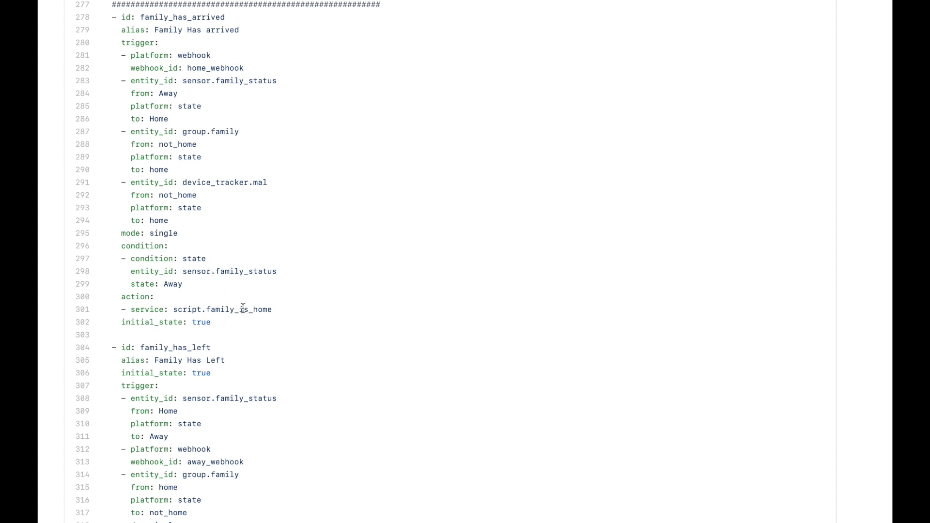
# - Scroll past family_has_left to the family_is_home and family_is_away MQTT scripts
pyautogui.scroll(-3)
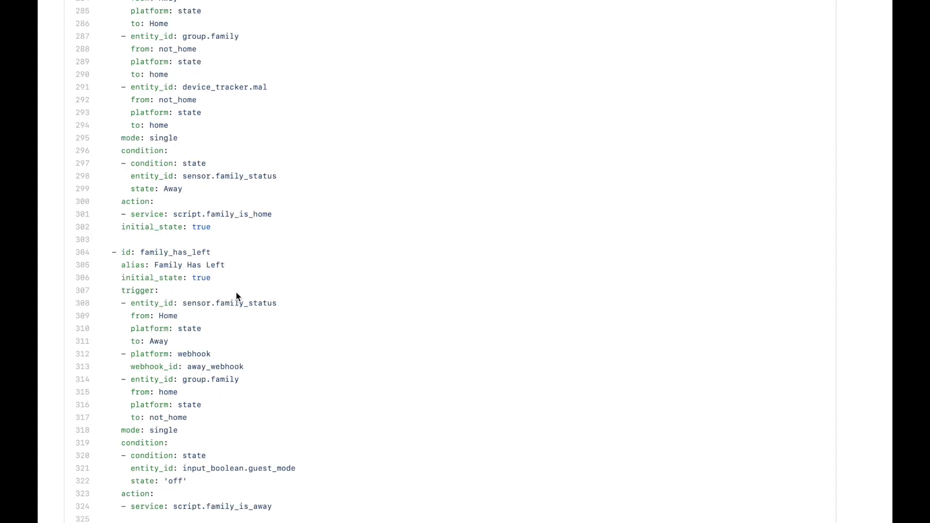
pyautogui.moveTo(173, 313)
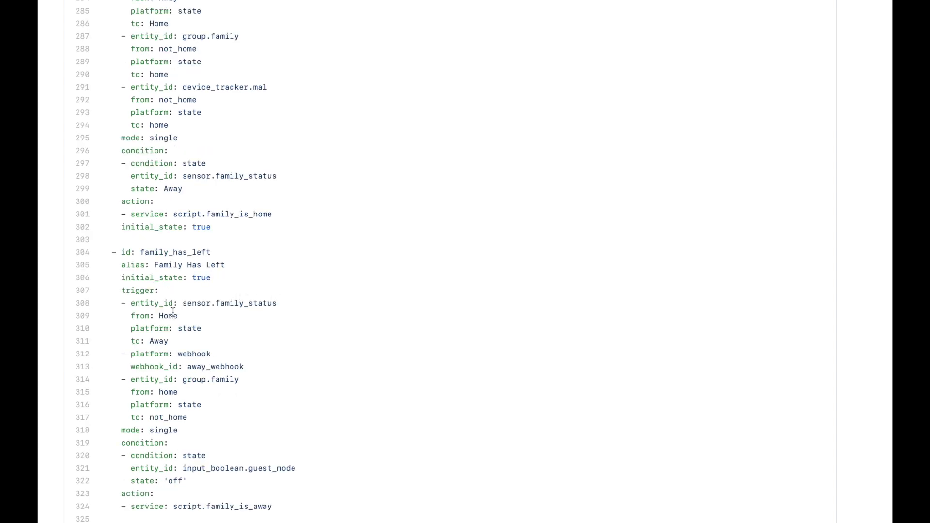
pyautogui.moveTo(191, 338)
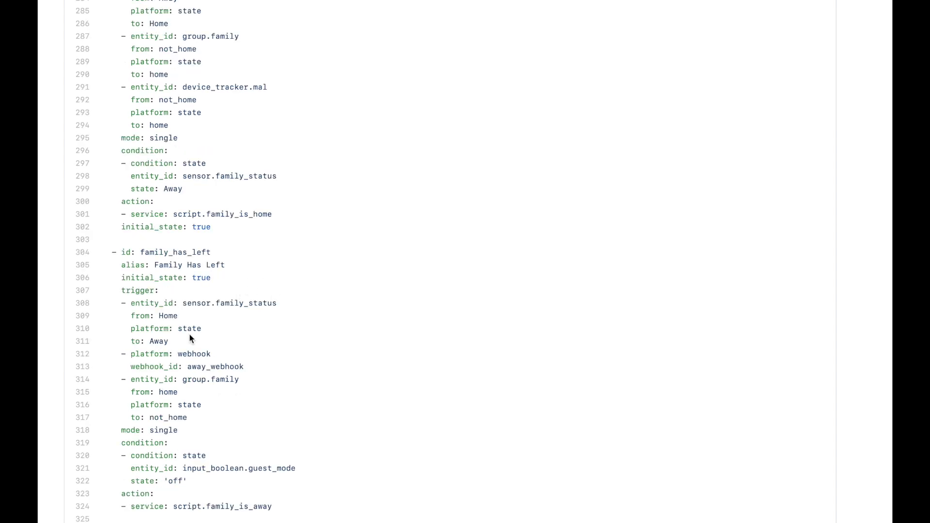
pyautogui.scroll(-3)
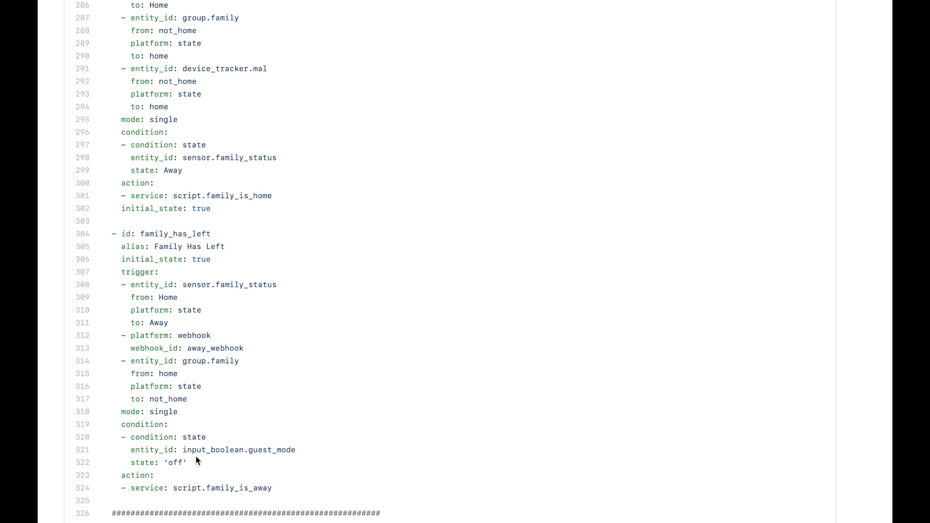
pyautogui.moveTo(189, 489)
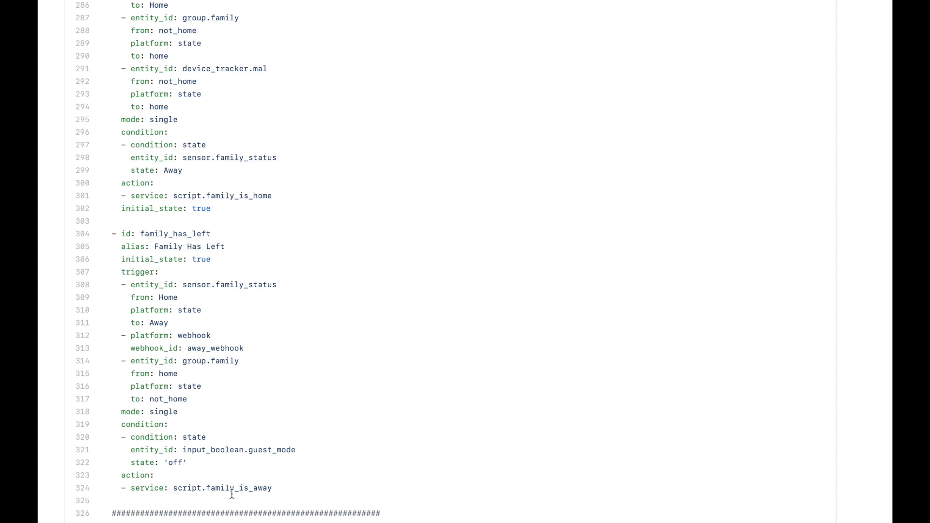
pyautogui.moveTo(281, 494)
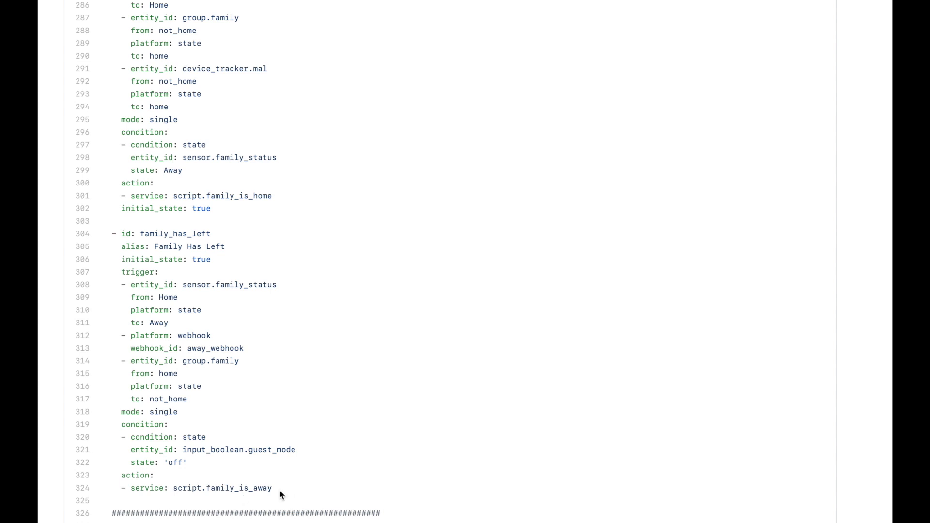
pyautogui.moveTo(291, 491)
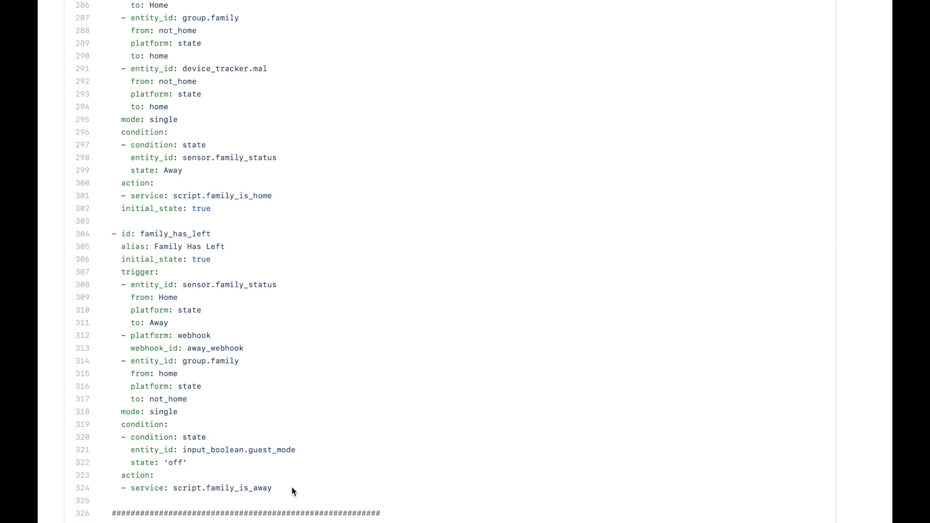
pyautogui.scroll(-3)
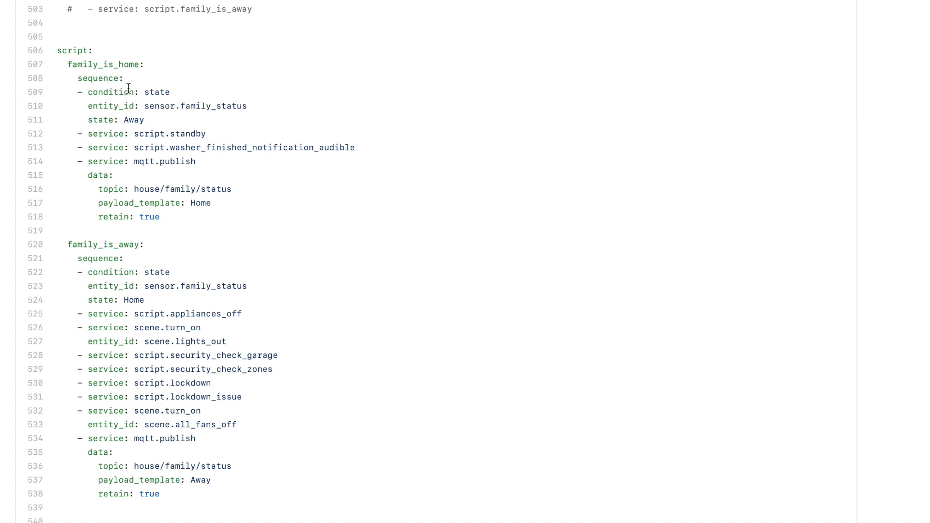
pyautogui.moveTo(159, 110)
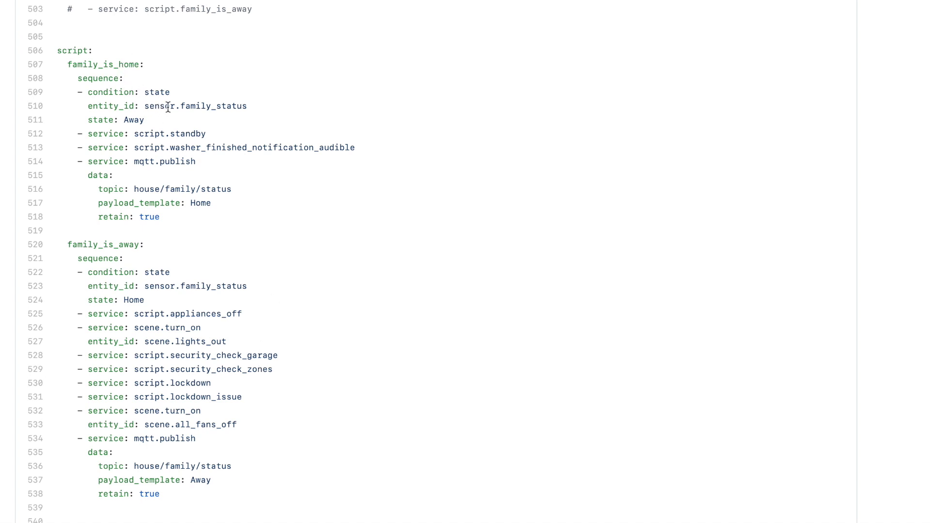
pyautogui.moveTo(165, 104)
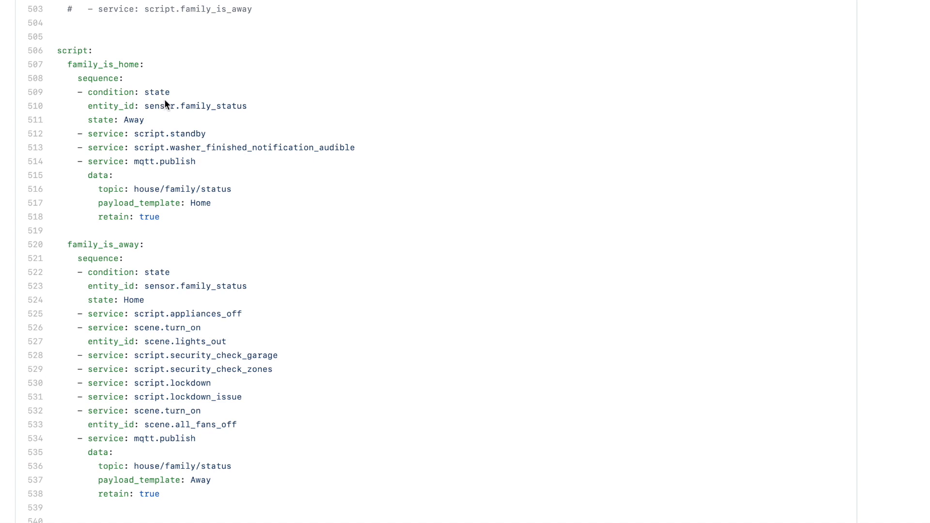
pyautogui.moveTo(191, 119)
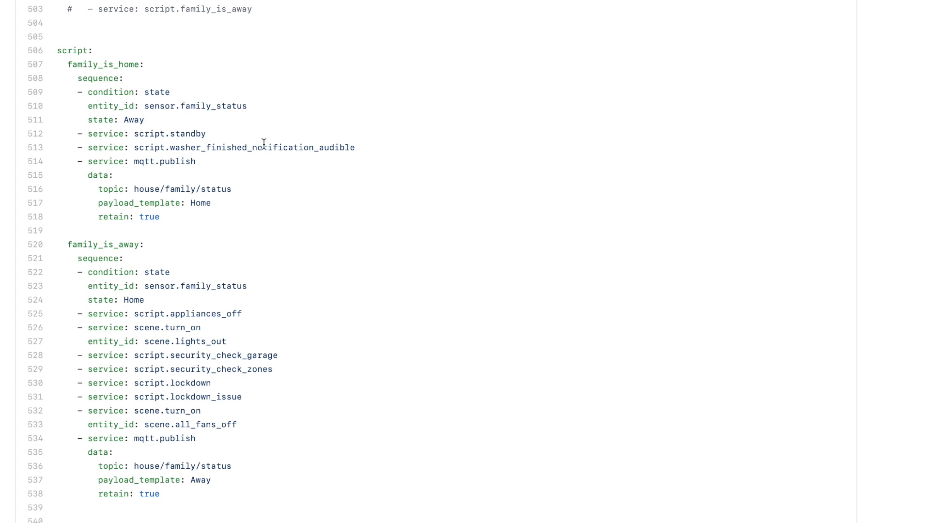
pyautogui.moveTo(85, 173)
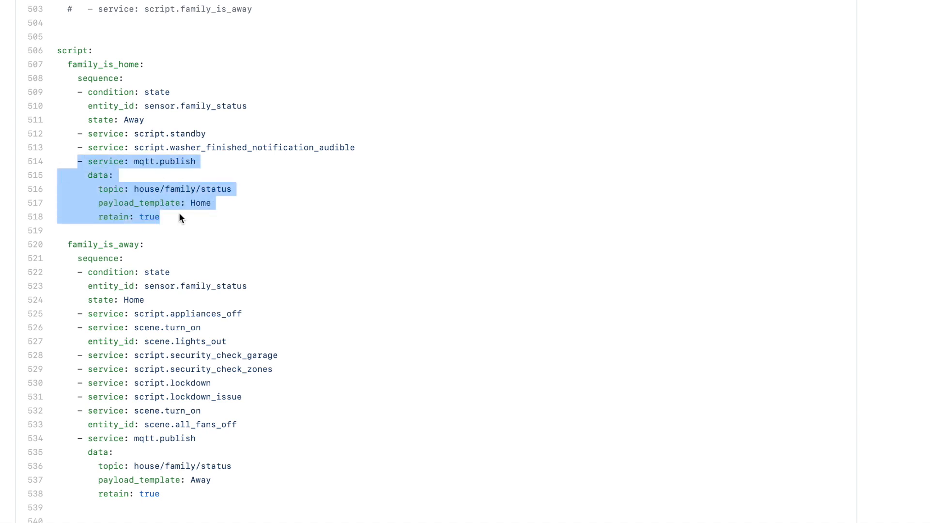
pyautogui.moveTo(188, 193)
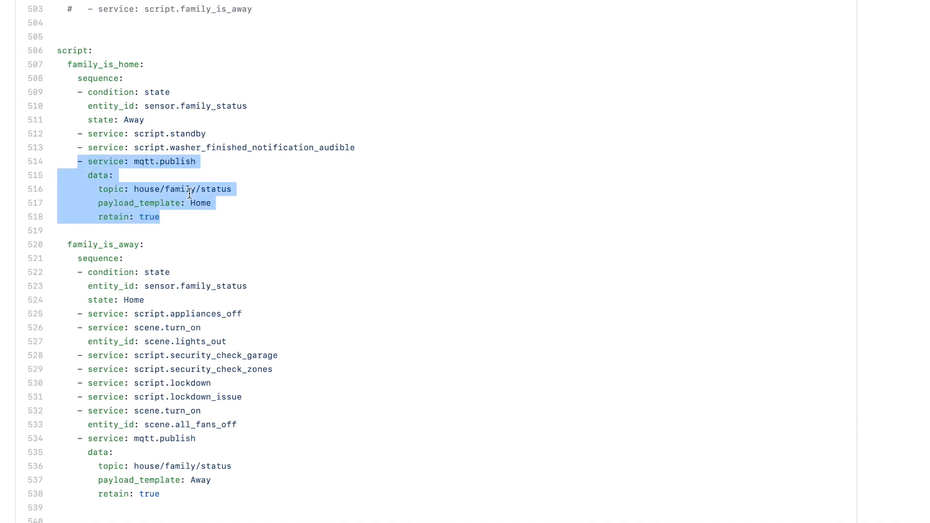
pyautogui.scroll(-3)
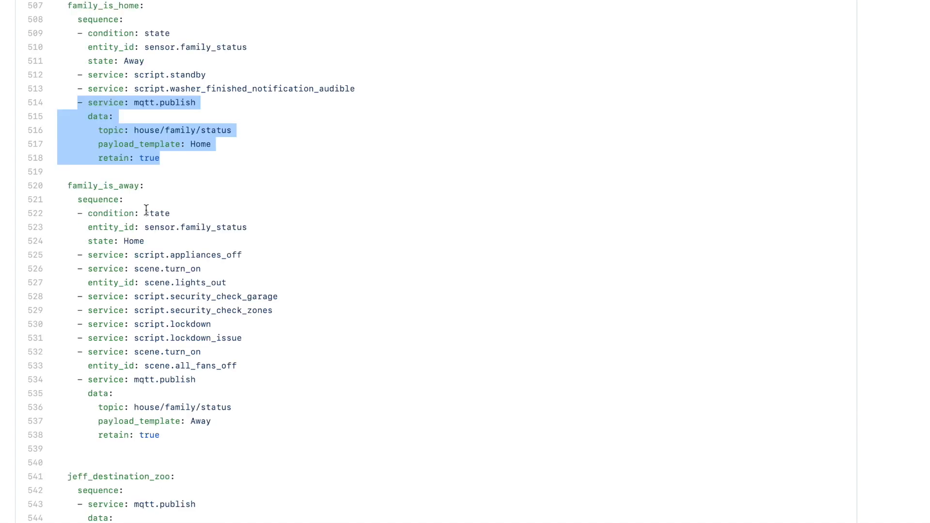
pyautogui.moveTo(187, 227)
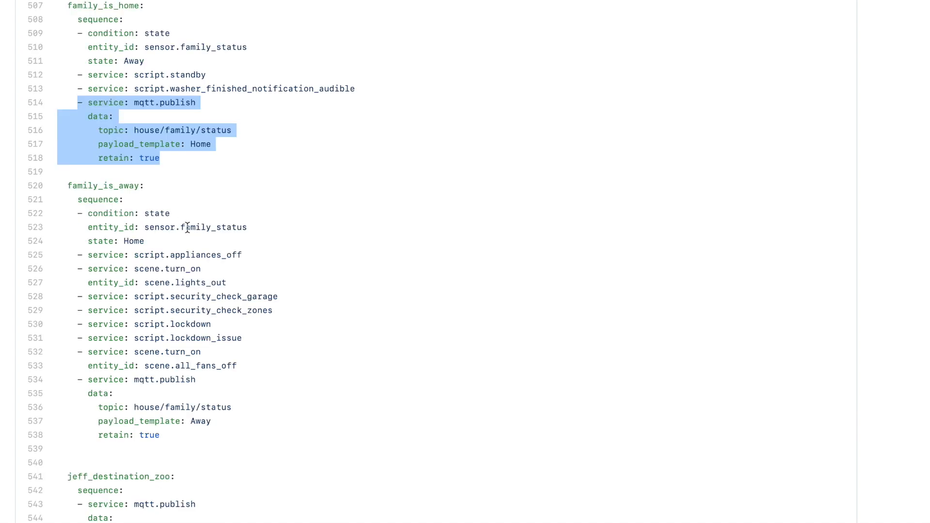
pyautogui.moveTo(122, 260)
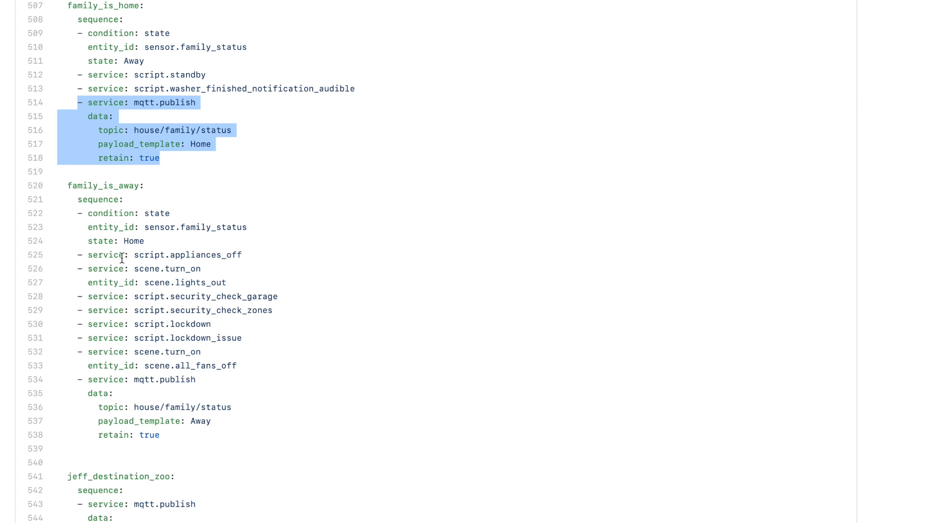
pyautogui.moveTo(62, 297)
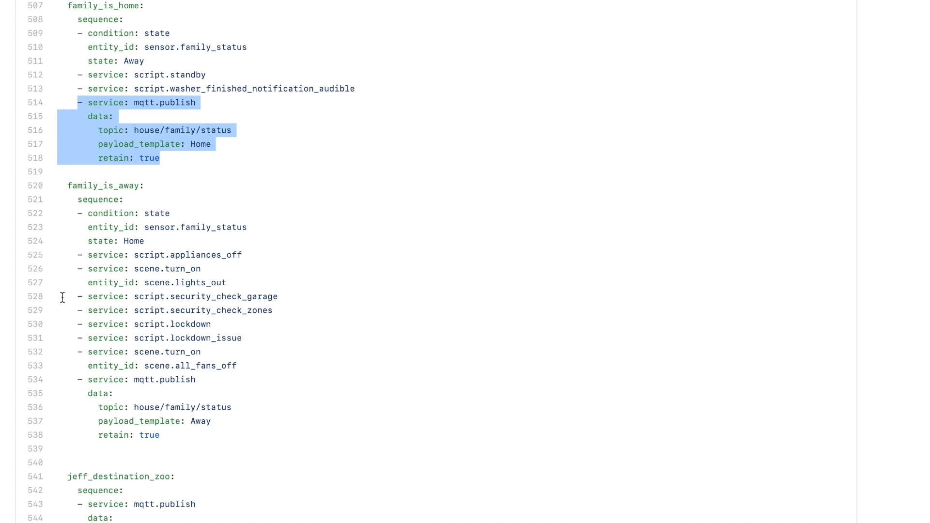
pyautogui.moveTo(248, 344)
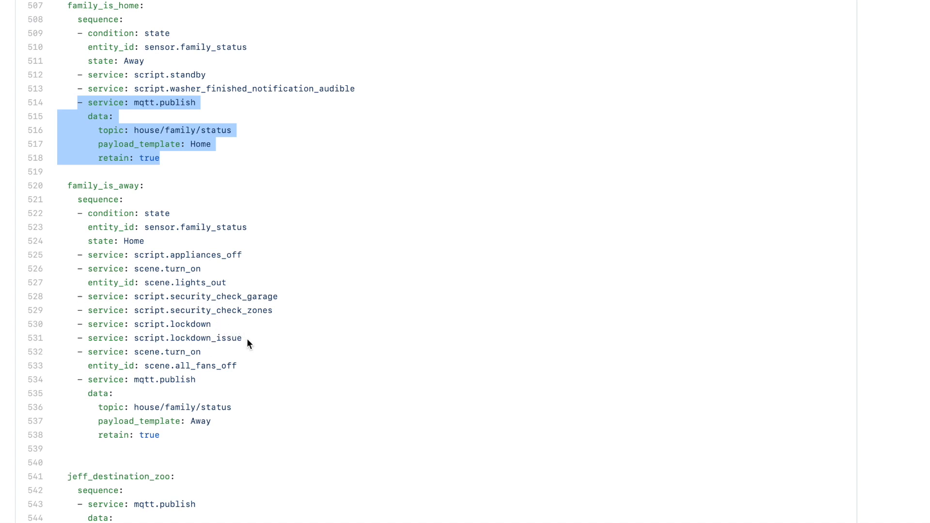
pyautogui.moveTo(82, 380)
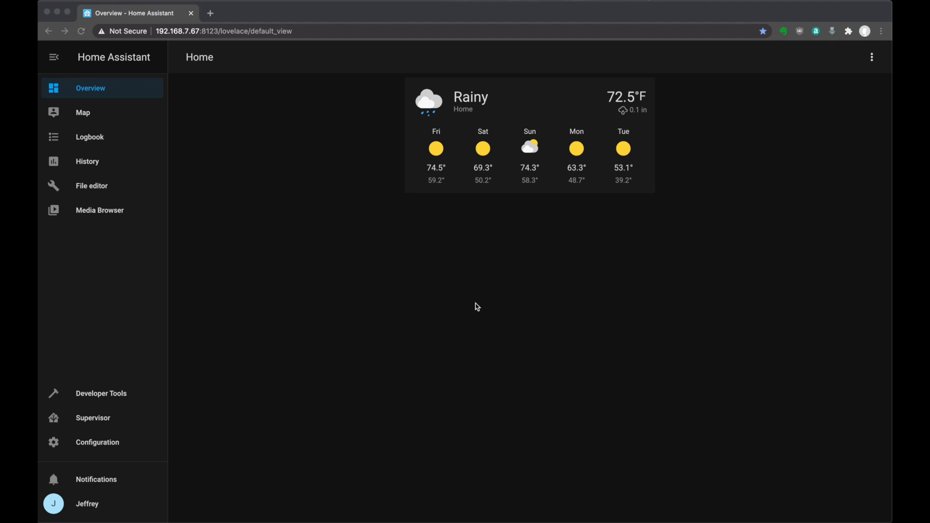
pyautogui.moveTo(417, 319)
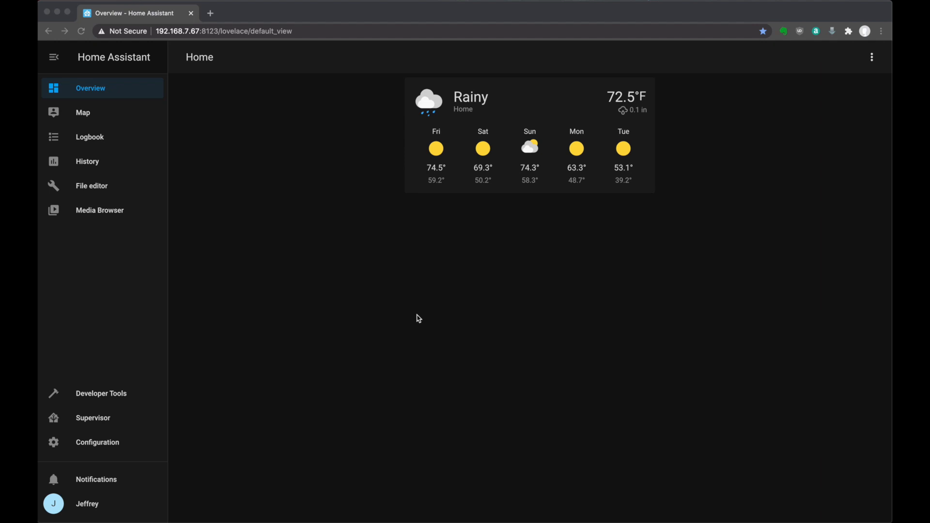
pyautogui.moveTo(58, 450)
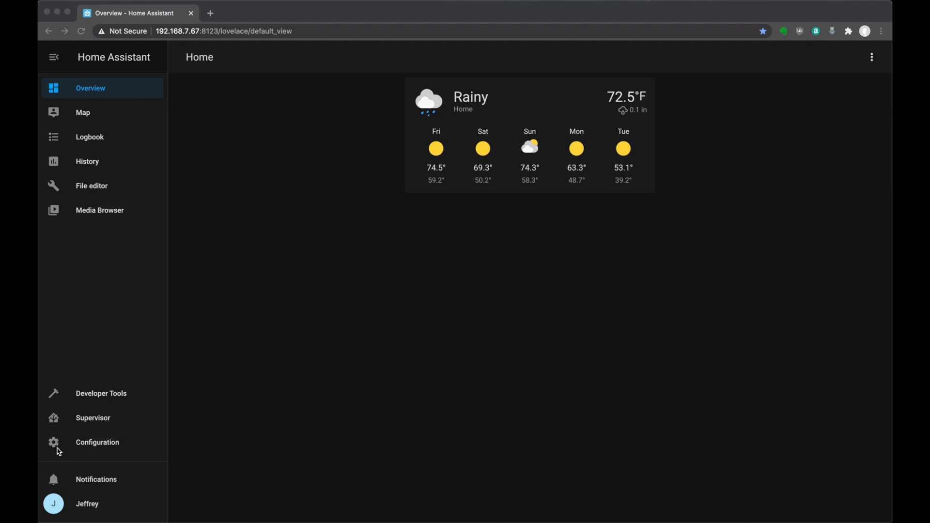
# - Create a Toggle helper named 'family is home' and go to the automations list
pyautogui.click(97, 442)
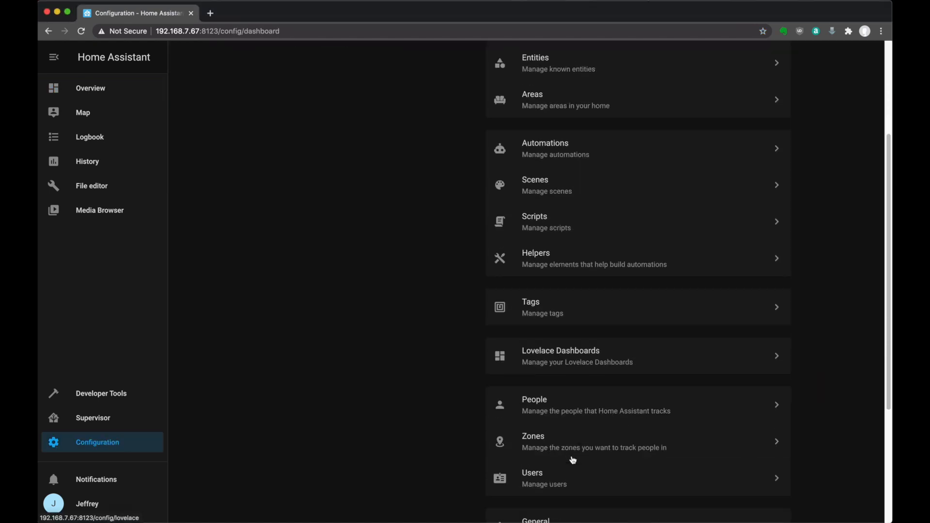
pyautogui.click(593, 405)
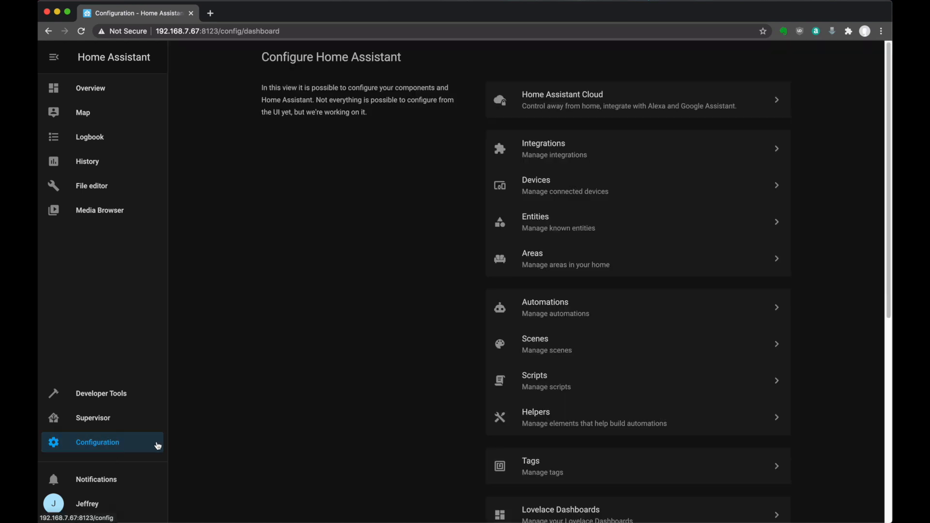
pyautogui.moveTo(315, 406)
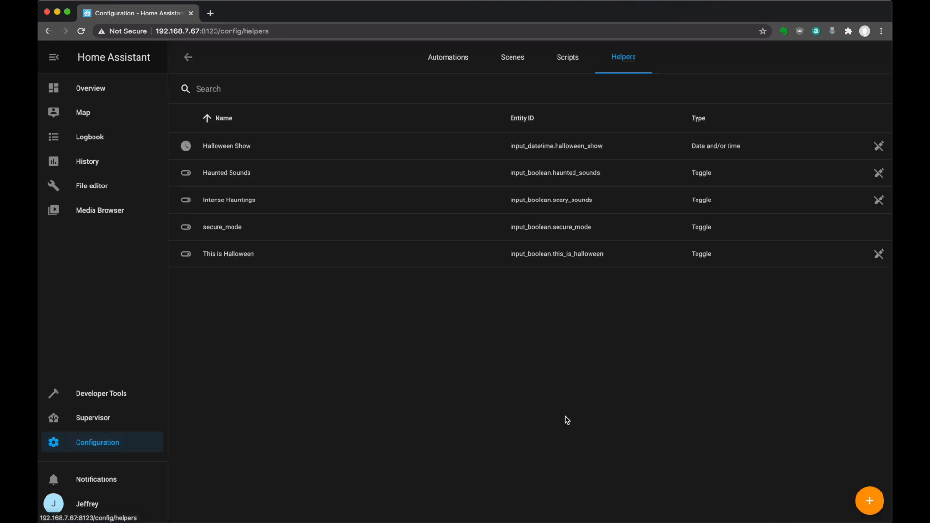
pyautogui.click(869, 500)
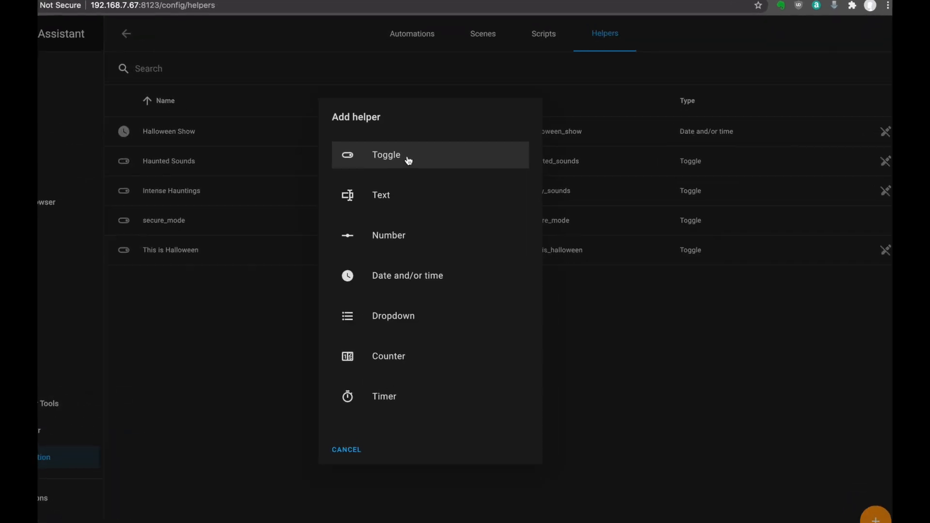
pyautogui.click(386, 155)
pyautogui.write('family is home')
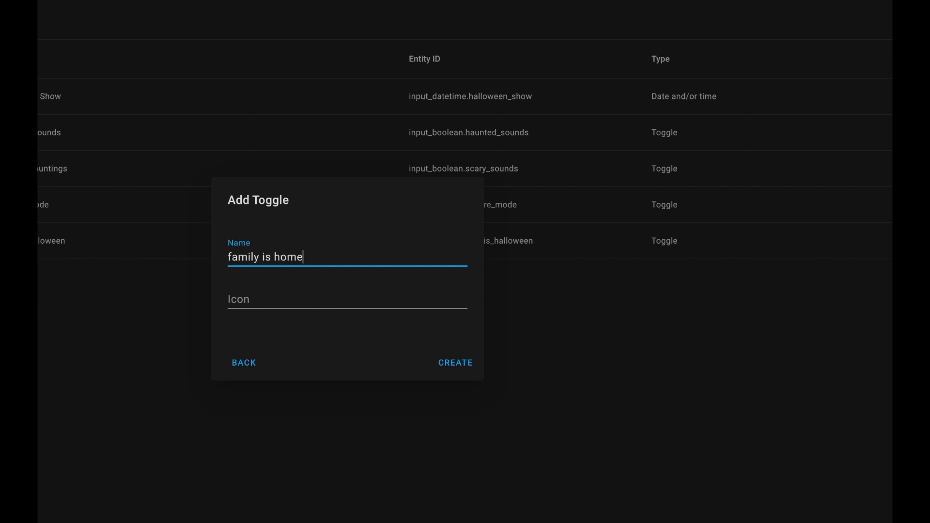
pyautogui.click(455, 362)
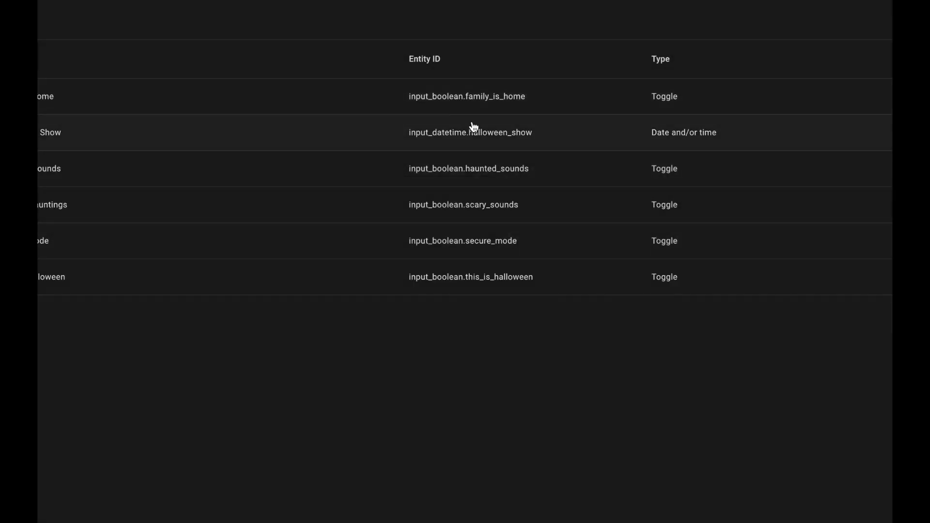
pyautogui.moveTo(481, 110)
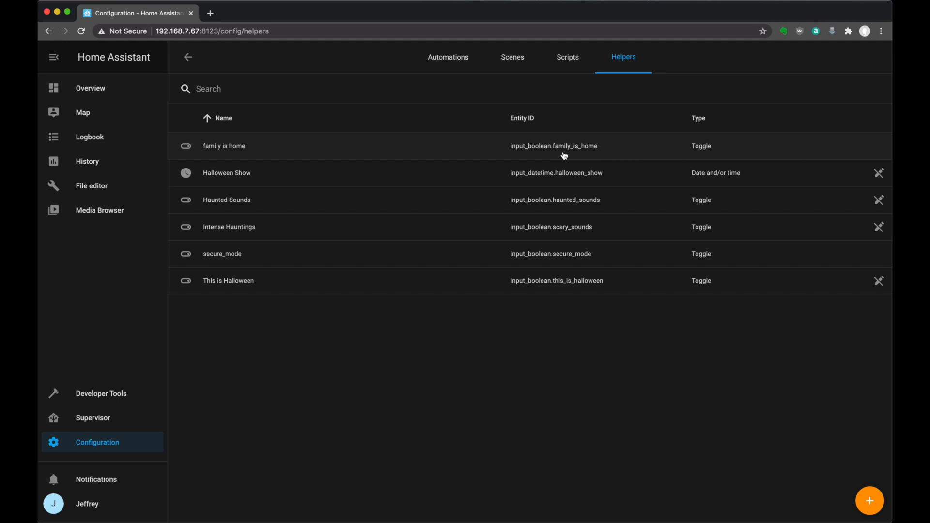
pyautogui.click(446, 57)
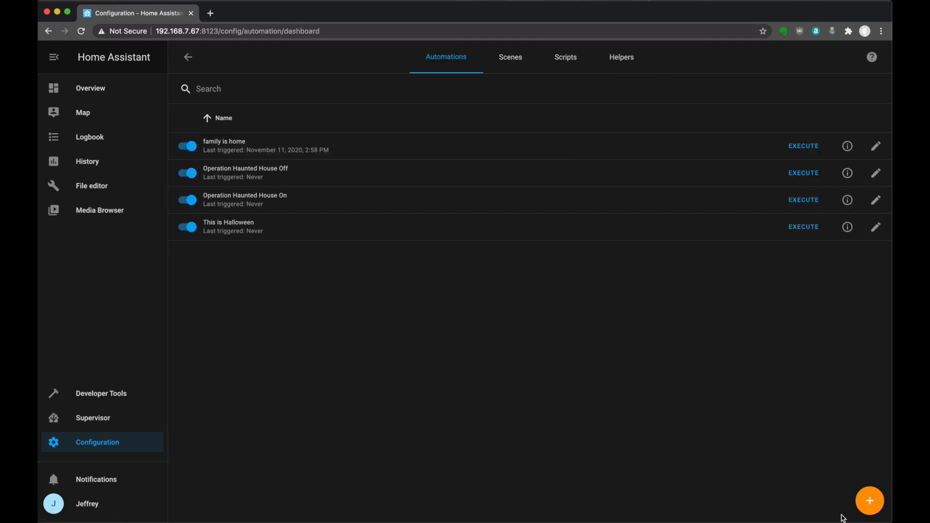
# - Name a new automation 'family has arrived' with person.jeffrey entering zone.home trigger
pyautogui.click(869, 501)
pyautogui.write('fami')
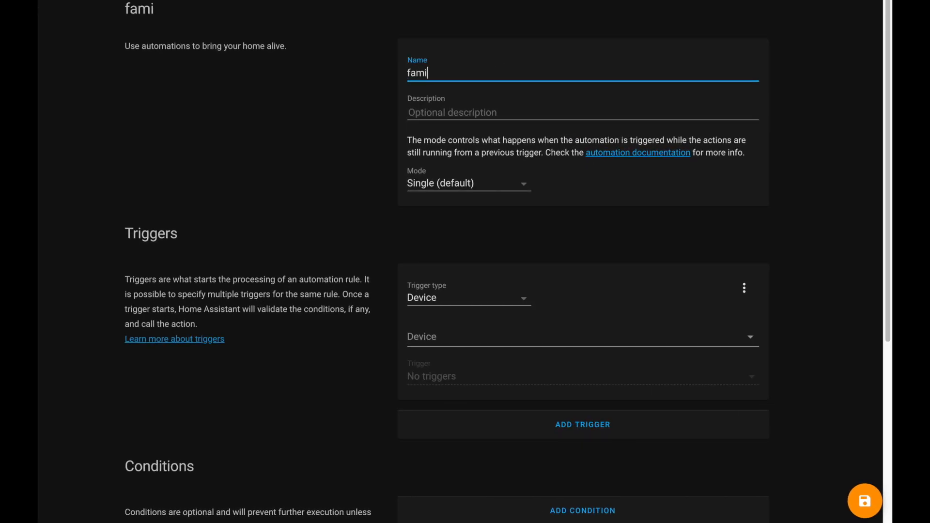
pyautogui.write('ly has arrived')
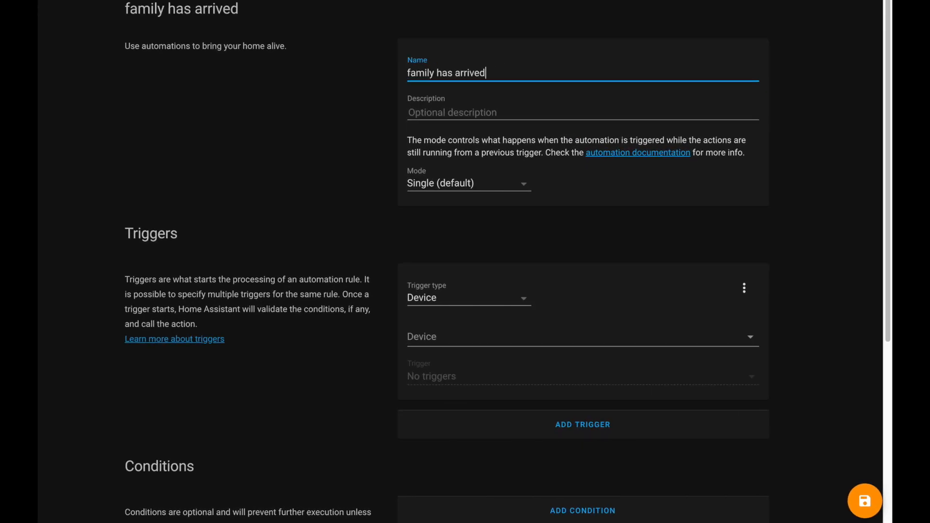
pyautogui.click(468, 297)
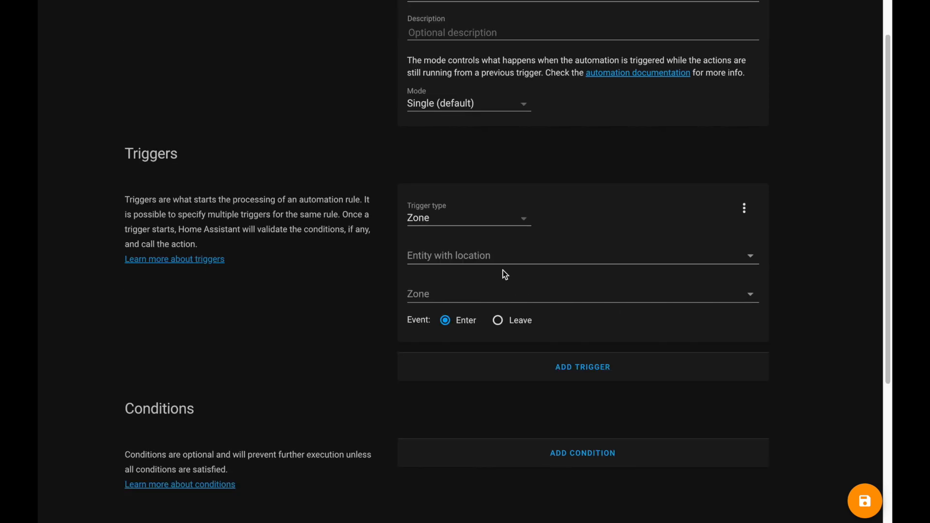
pyautogui.write('person')
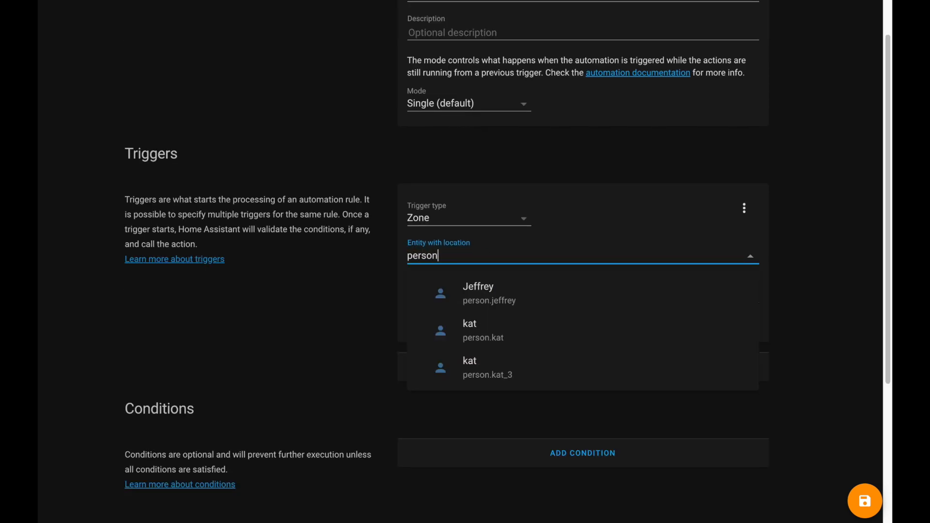
pyautogui.click(478, 293)
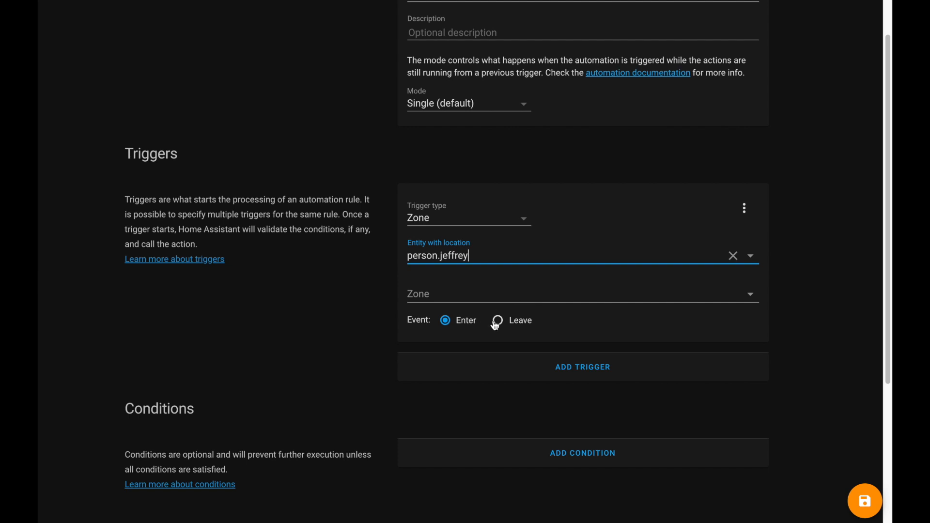
pyautogui.click(581, 294)
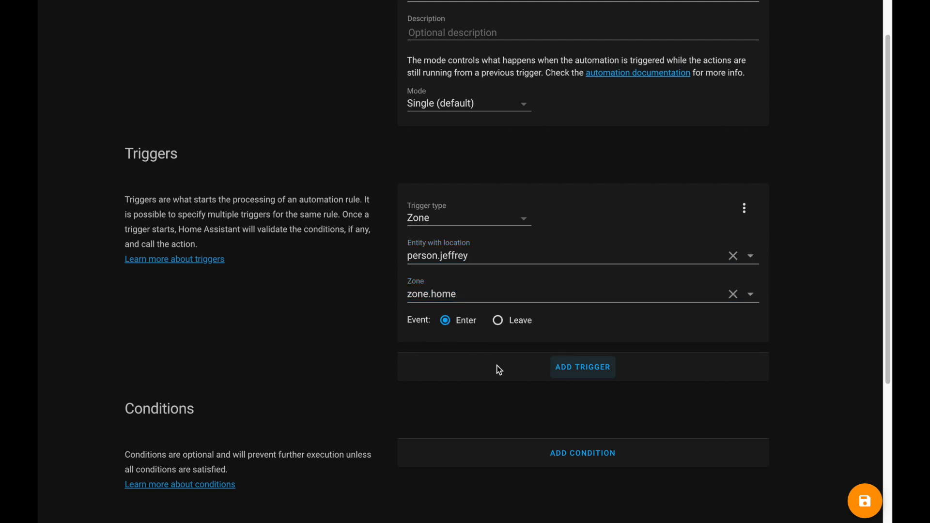
pyautogui.click(583, 367)
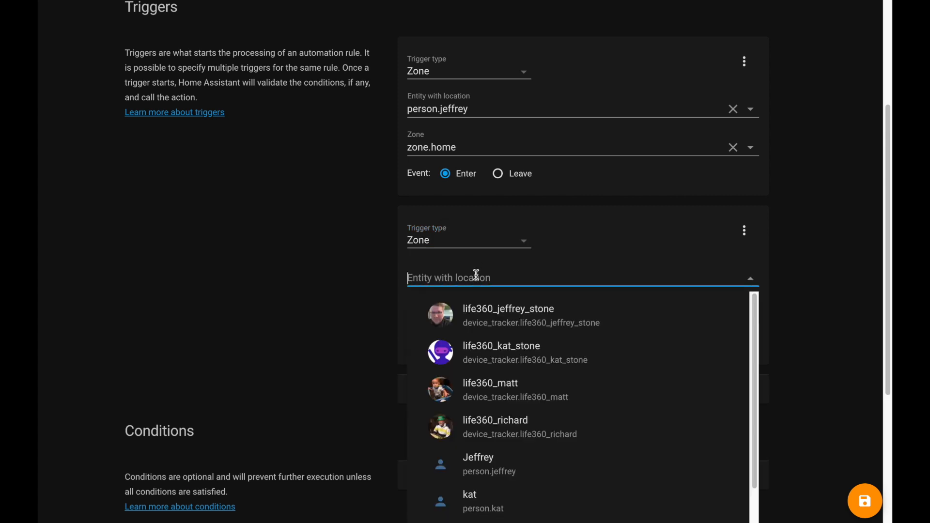
pyautogui.click(501, 352)
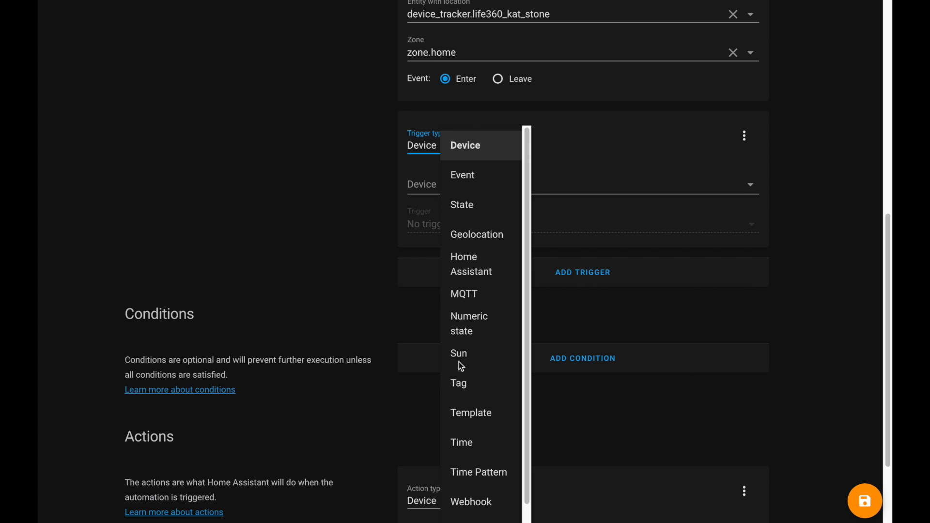
pyautogui.click(462, 205)
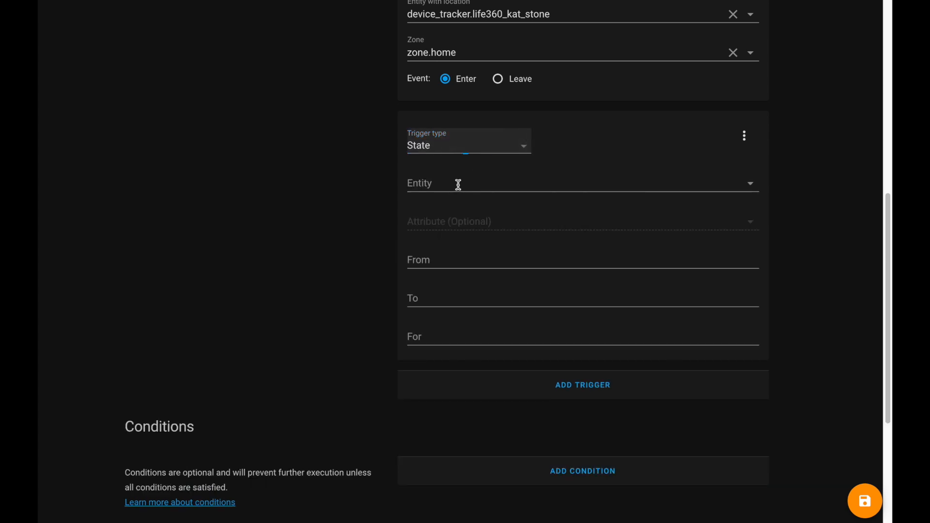
pyautogui.write('family_is_home')
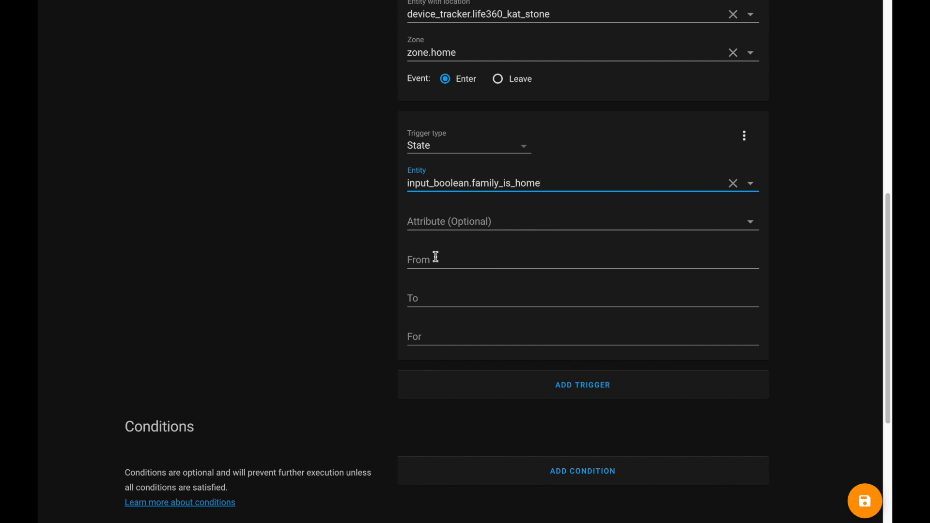
pyautogui.click(534, 259)
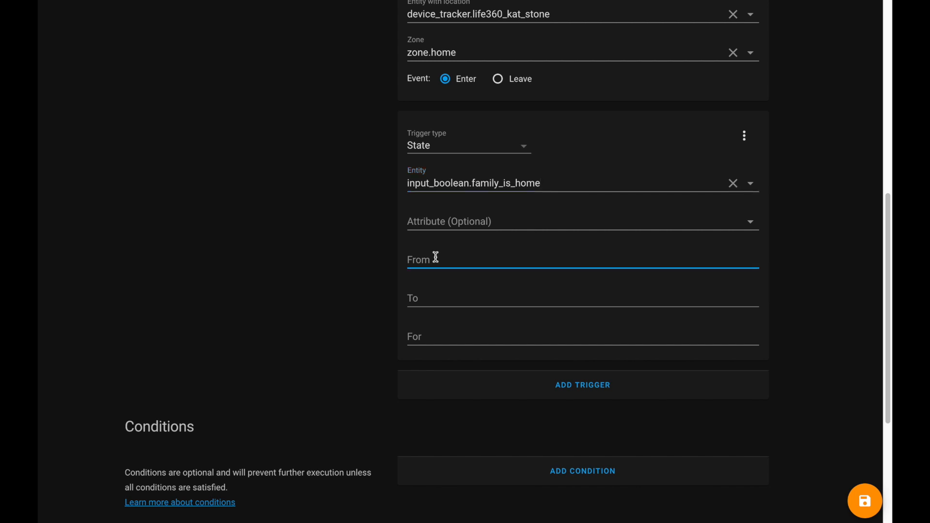
pyautogui.write('off')
pyautogui.click(583, 298)
pyautogui.write('on')
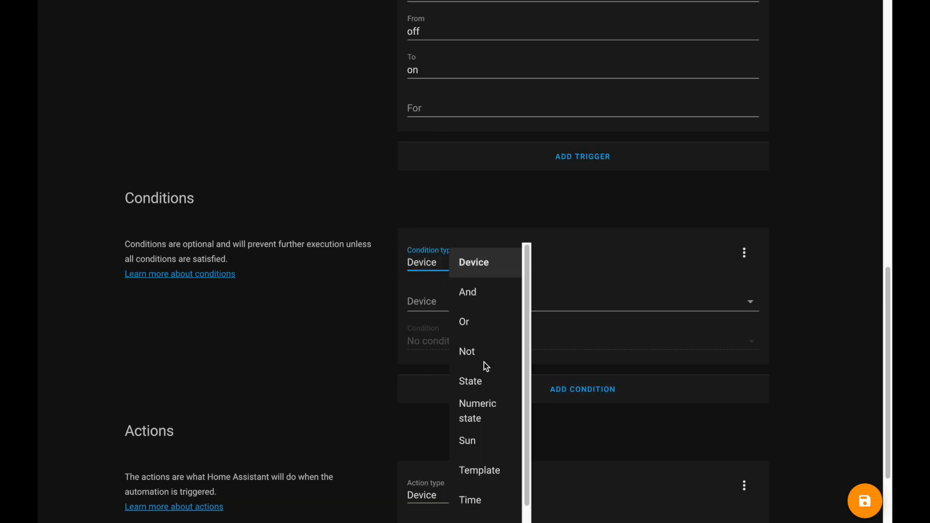
# - Add a State condition requiring input_boolean.family_is_home to be off
pyautogui.scroll(-3)
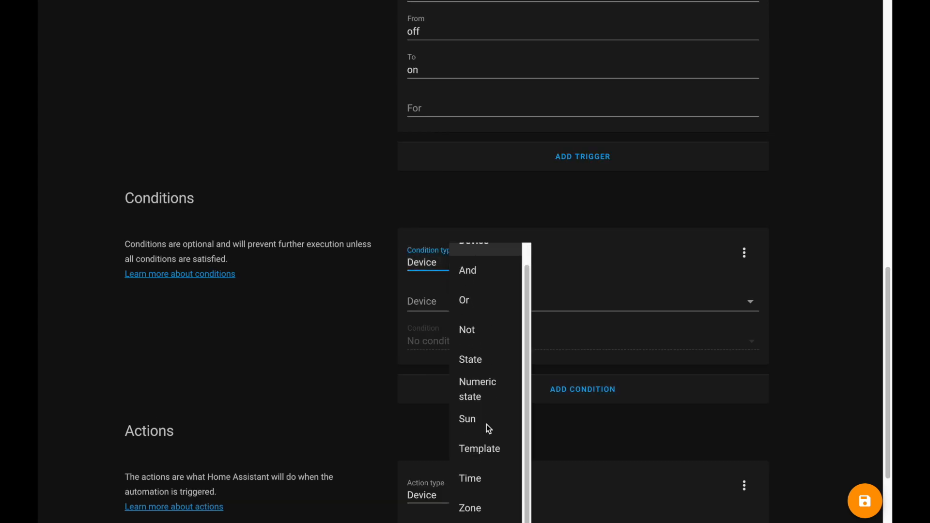
pyautogui.click(470, 359)
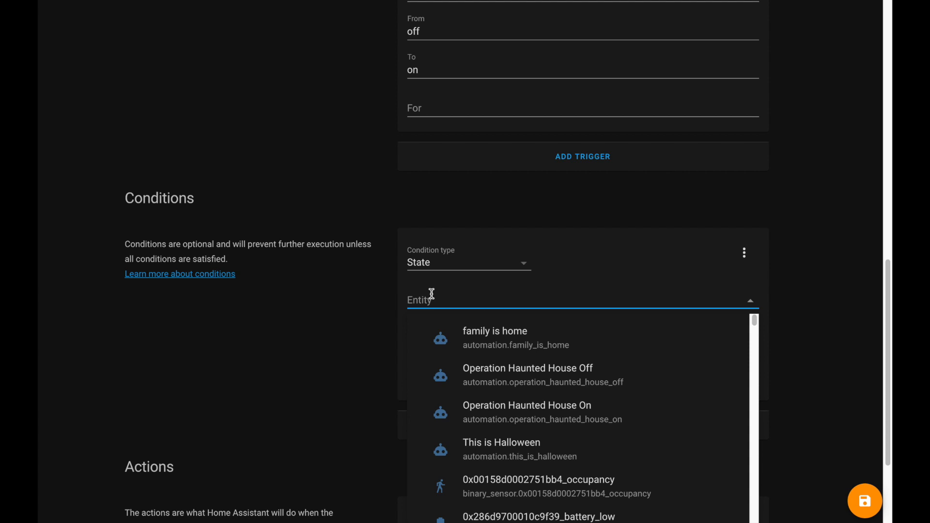
pyautogui.write('fami')
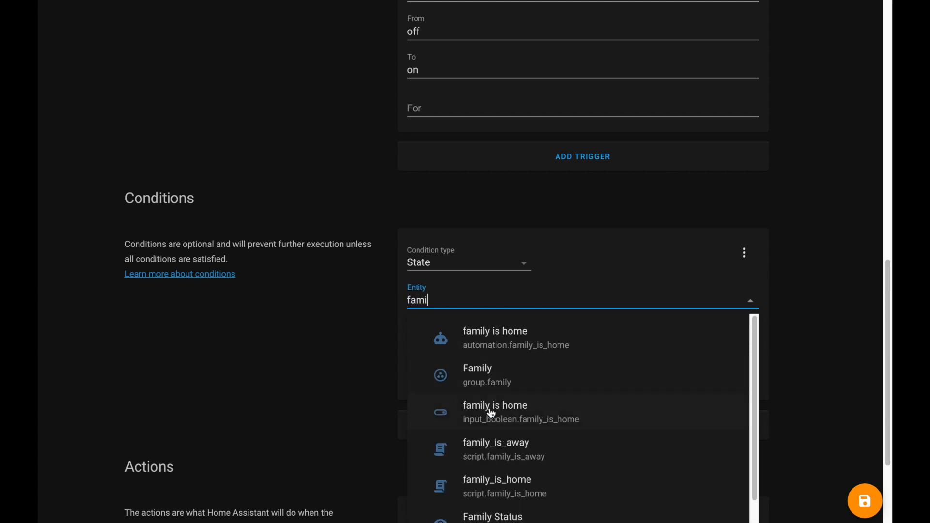
pyautogui.click(494, 412)
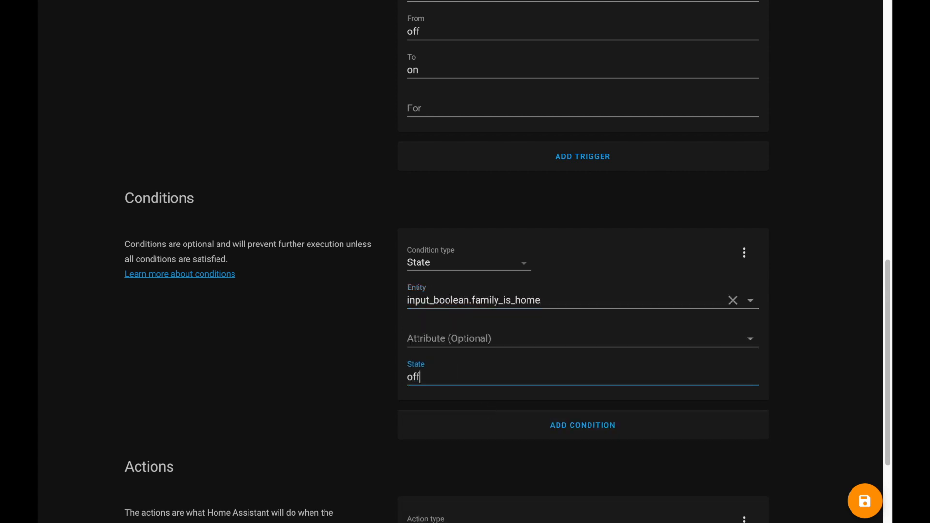
# - Add an input_boolean.turn_on action on family_is_home, then start a blank automation
pyautogui.scroll(-3)
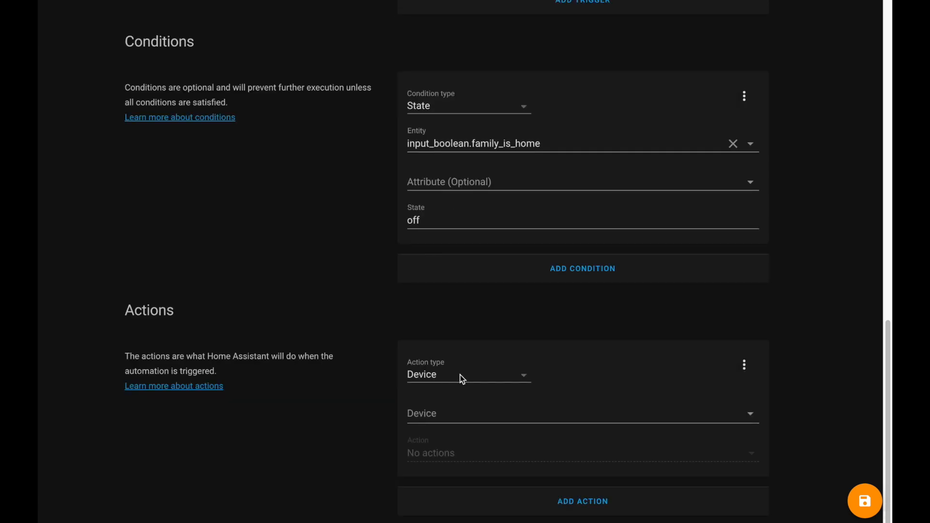
pyautogui.click(467, 375)
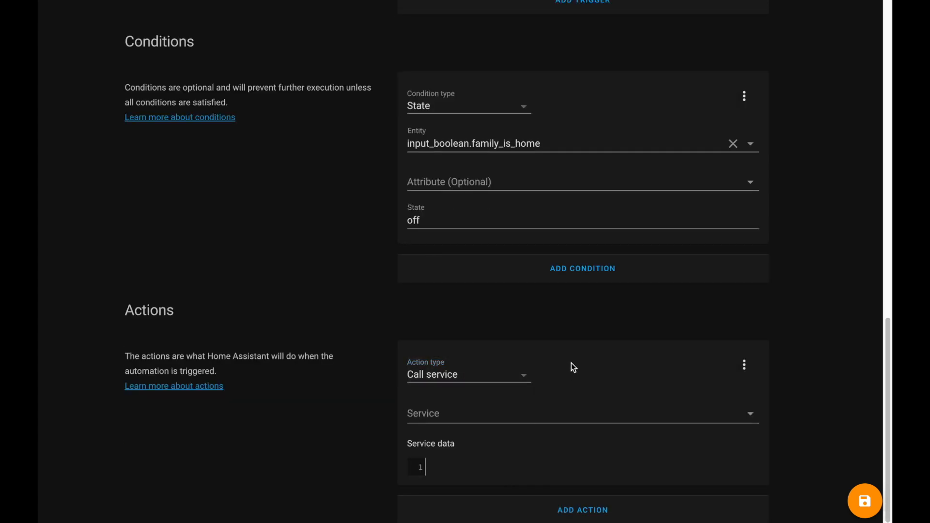
pyautogui.write('input_boolean.turn_on')
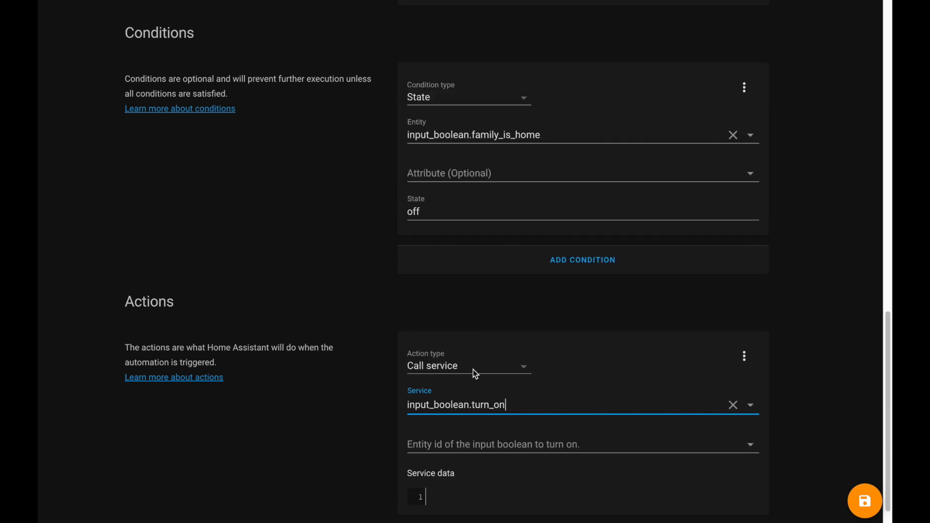
pyautogui.write('famil')
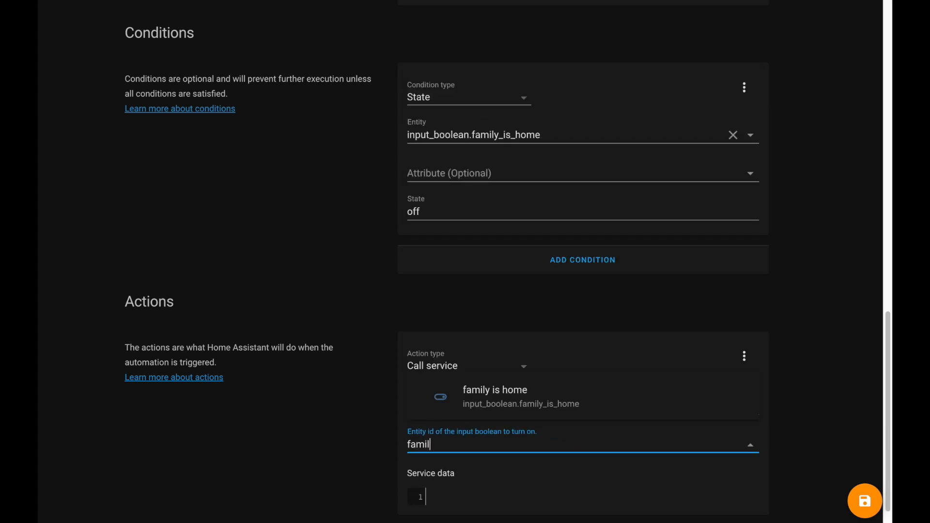
pyautogui.click(494, 395)
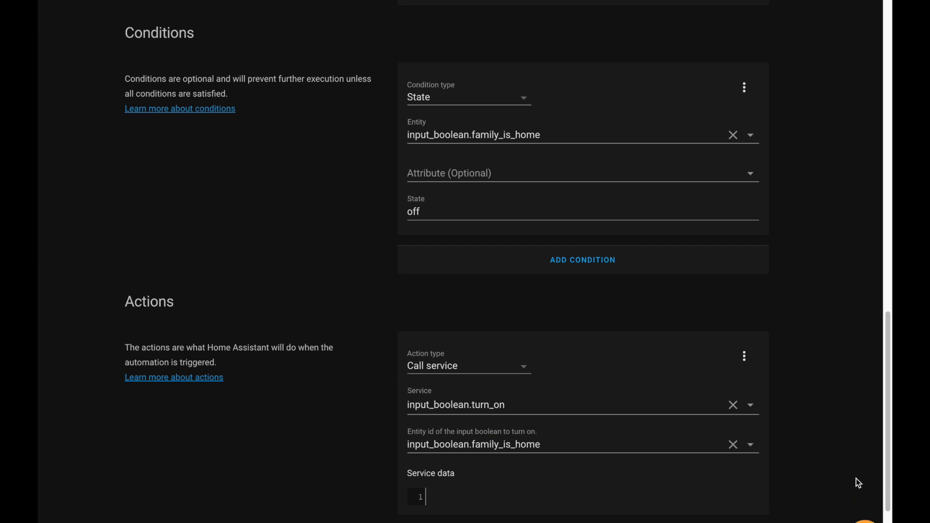
pyautogui.scroll(3)
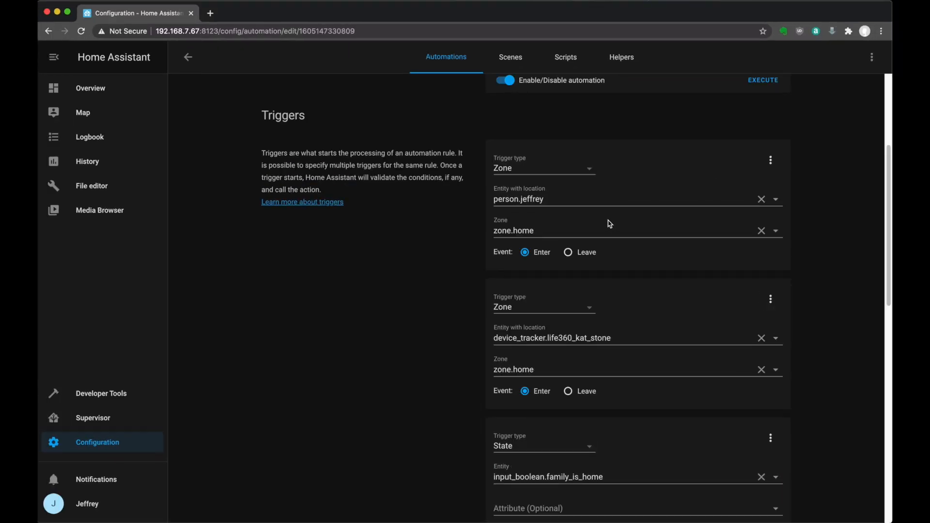
pyautogui.scroll(-3)
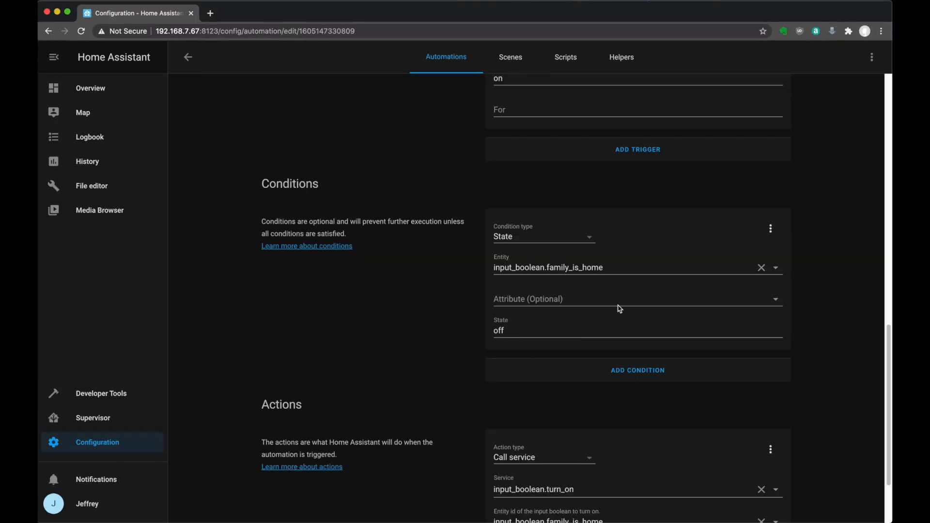
pyautogui.scroll(-3)
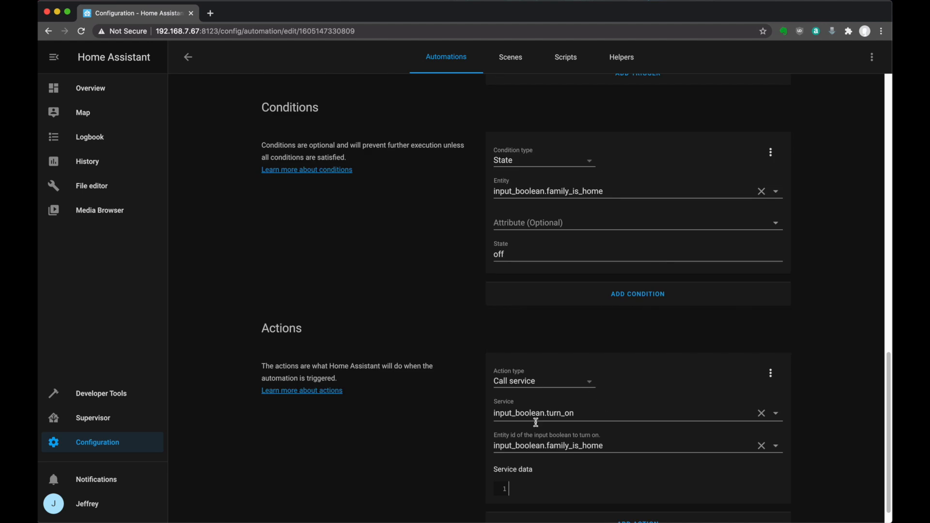
pyautogui.scroll(3)
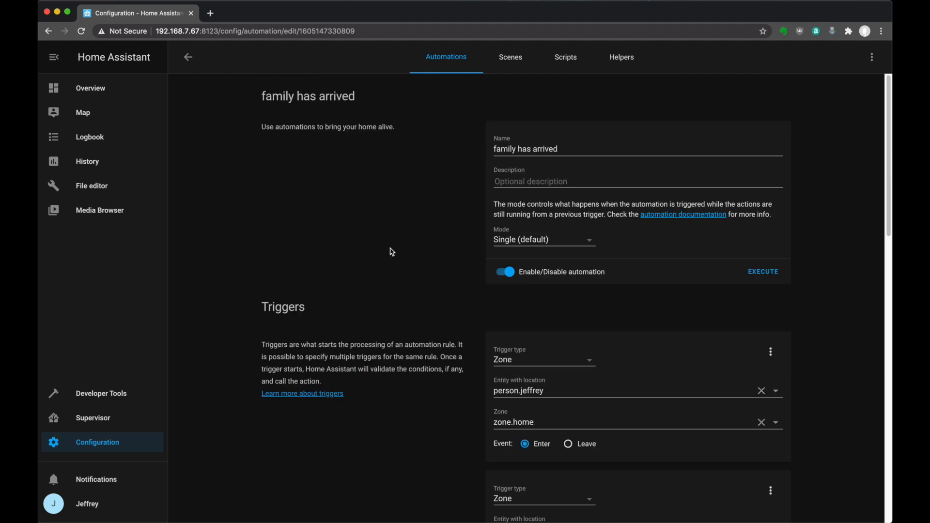
pyautogui.click(187, 57)
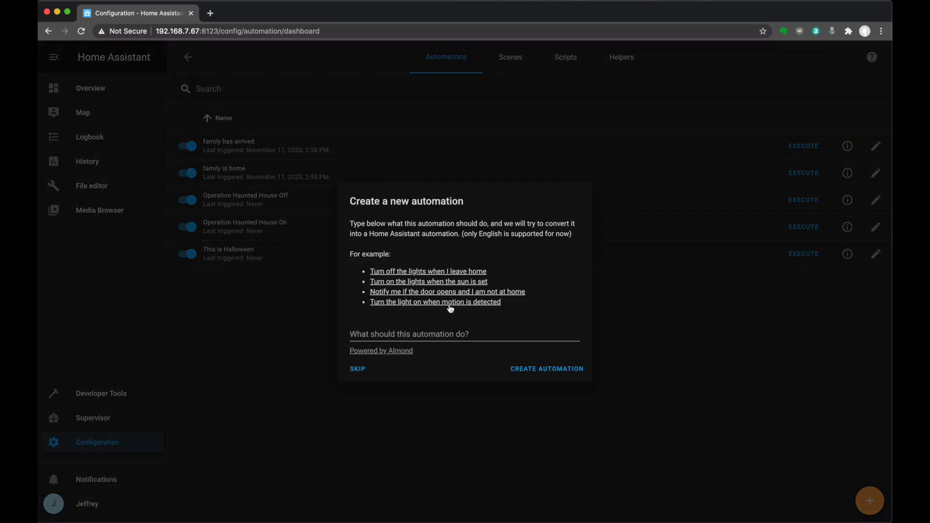
pyautogui.click(356, 368)
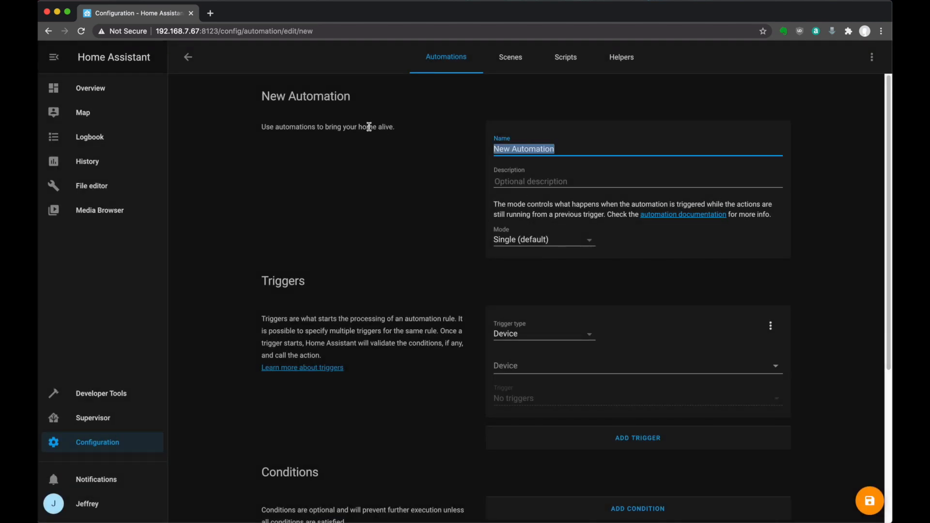
# - Name it 'family has left' with a zone trigger and family_is_home 'on' condition
pyautogui.write('family has left')
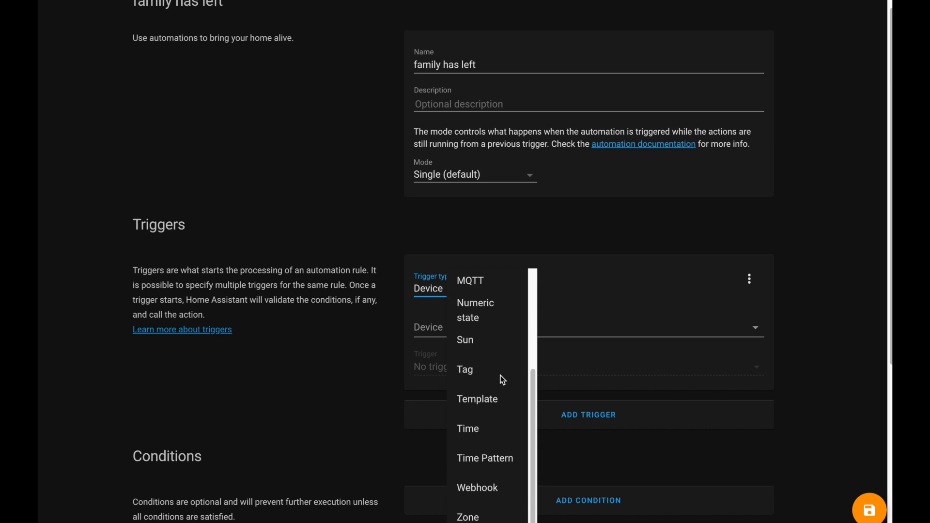
pyautogui.click(467, 517)
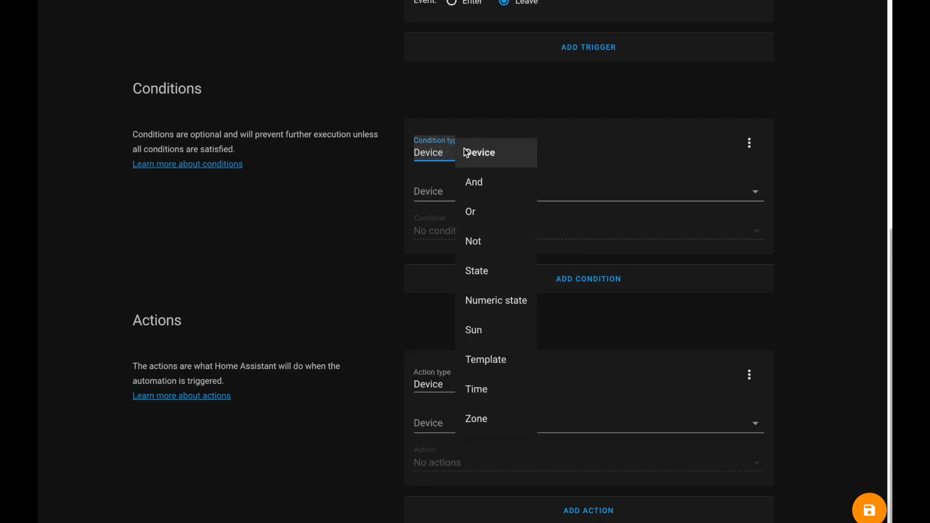
pyautogui.click(476, 271)
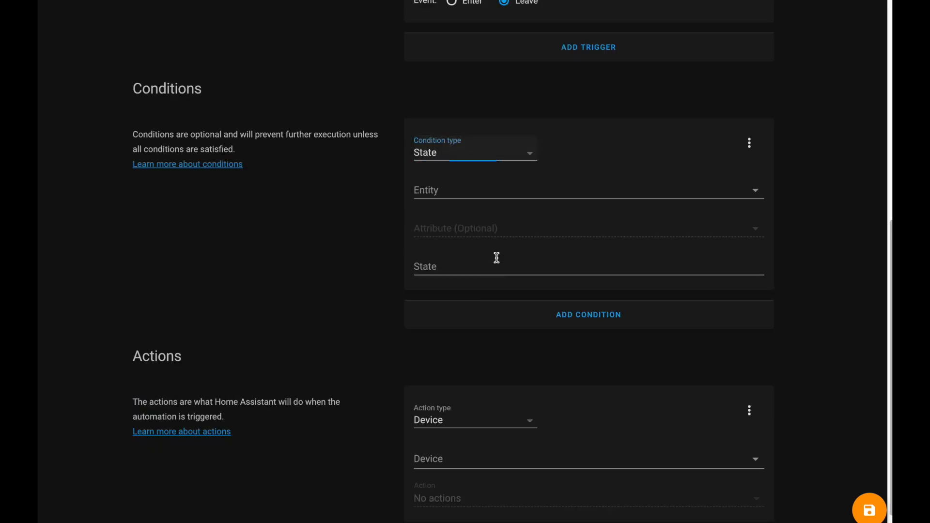
pyautogui.write('family_is_home')
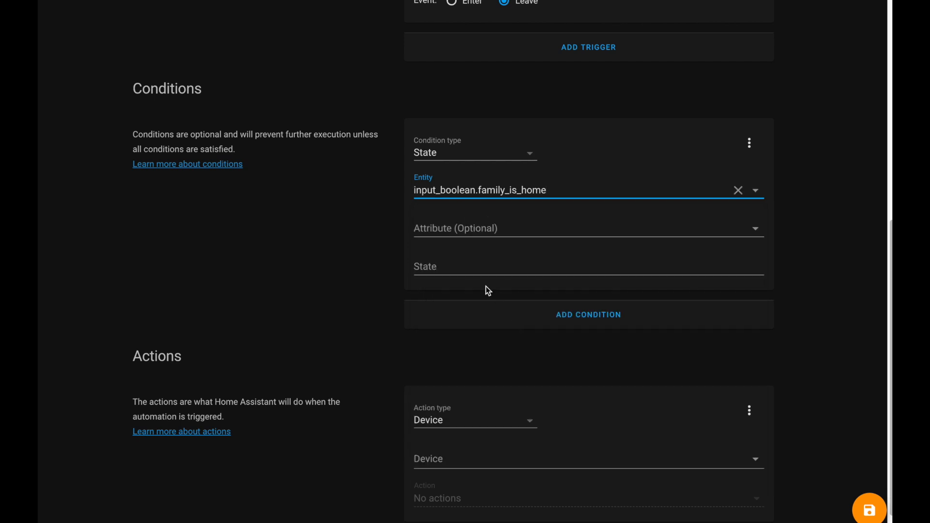
pyautogui.write('on')
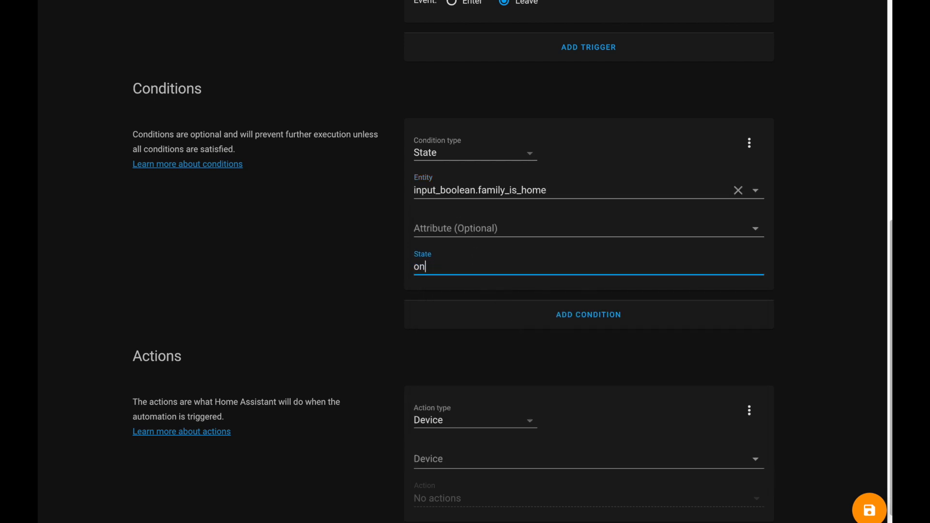
# - Add a Call service action using input_boolean.turn_on
pyautogui.click(475, 420)
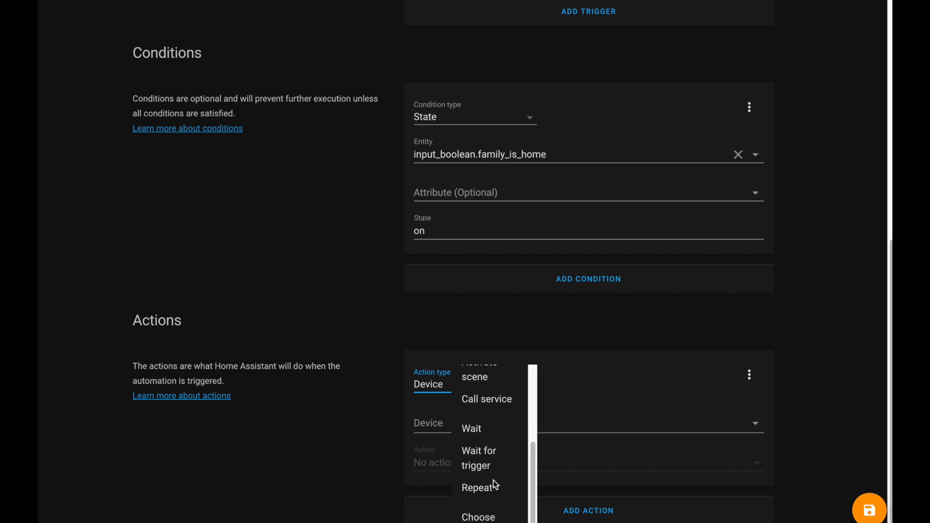
pyautogui.click(486, 399)
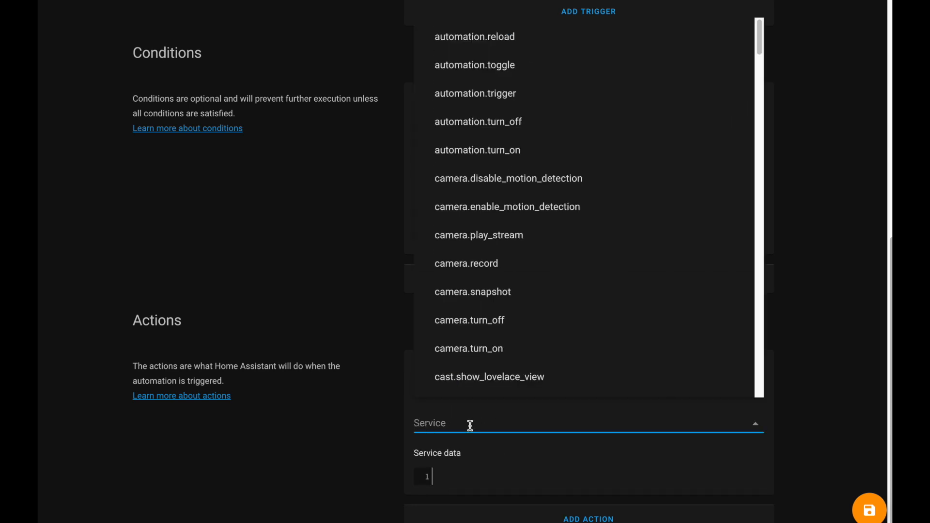
pyautogui.write('input')
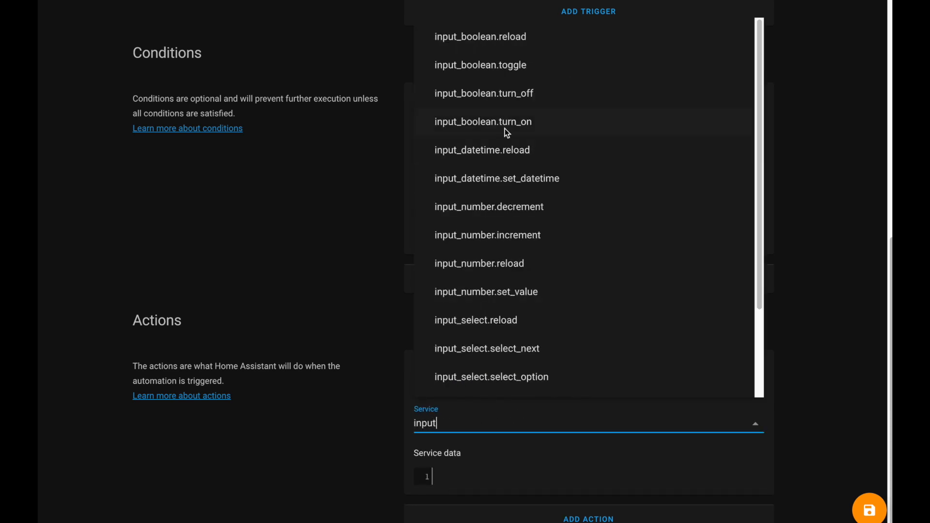
pyautogui.click(483, 122)
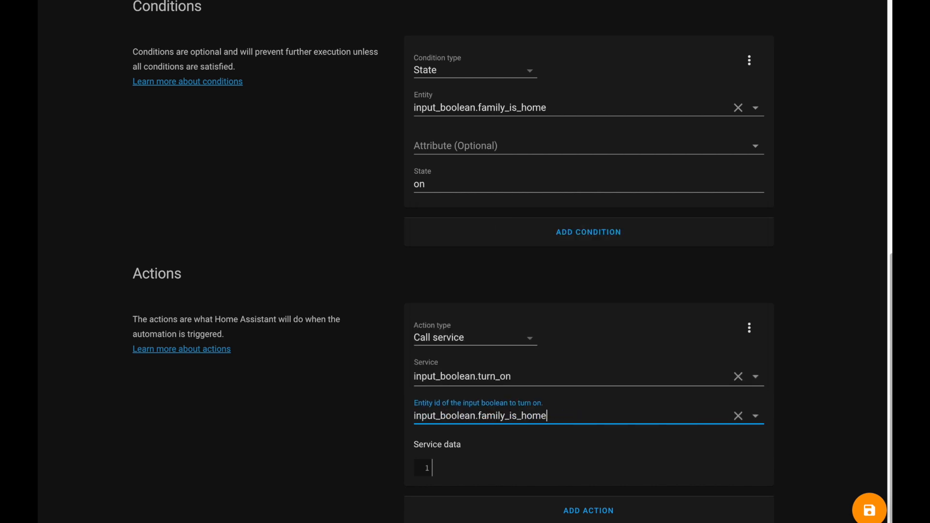
pyautogui.scroll(3)
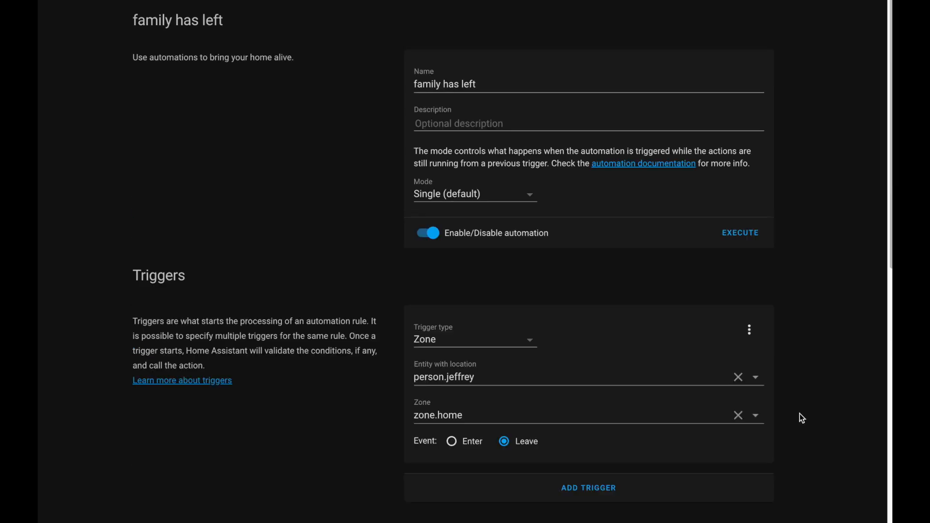
# - Add a second State condition: person.jeffrey is not_home
pyautogui.scroll(-3)
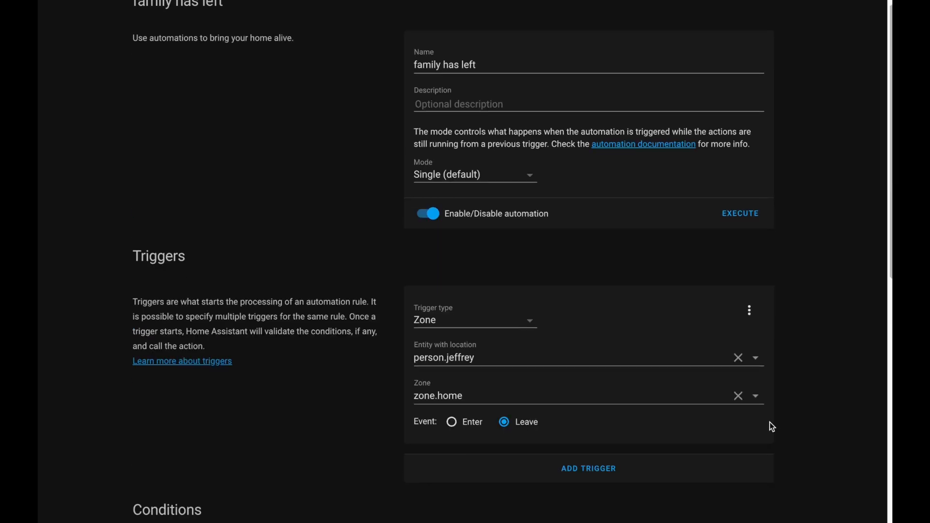
pyautogui.scroll(-3)
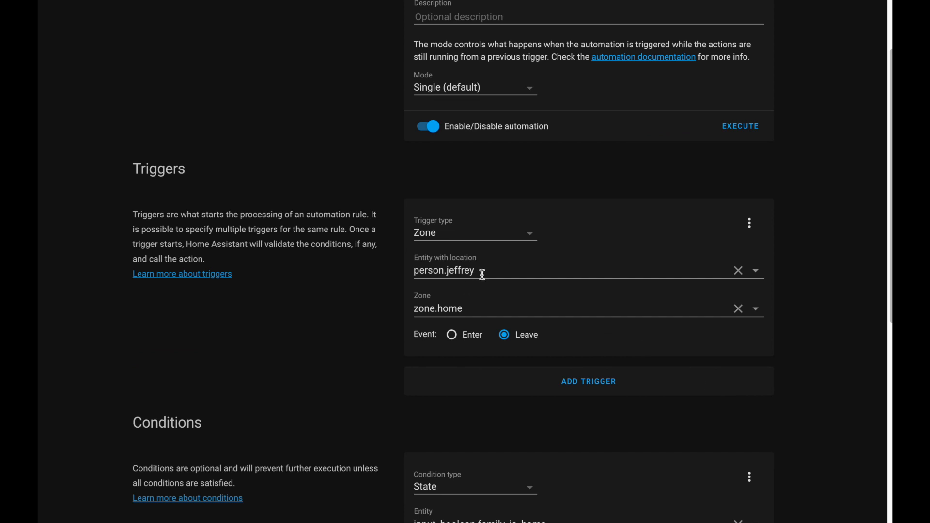
pyautogui.moveTo(465, 255)
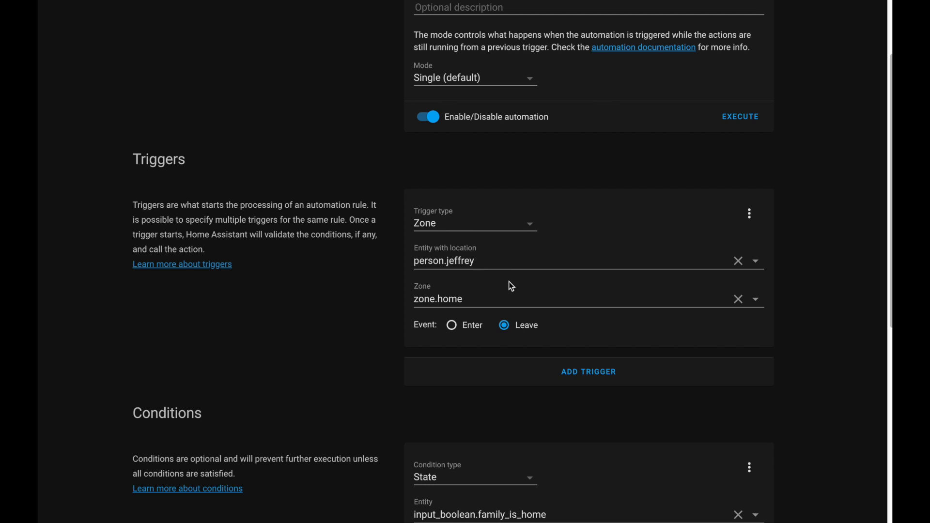
pyautogui.scroll(-3)
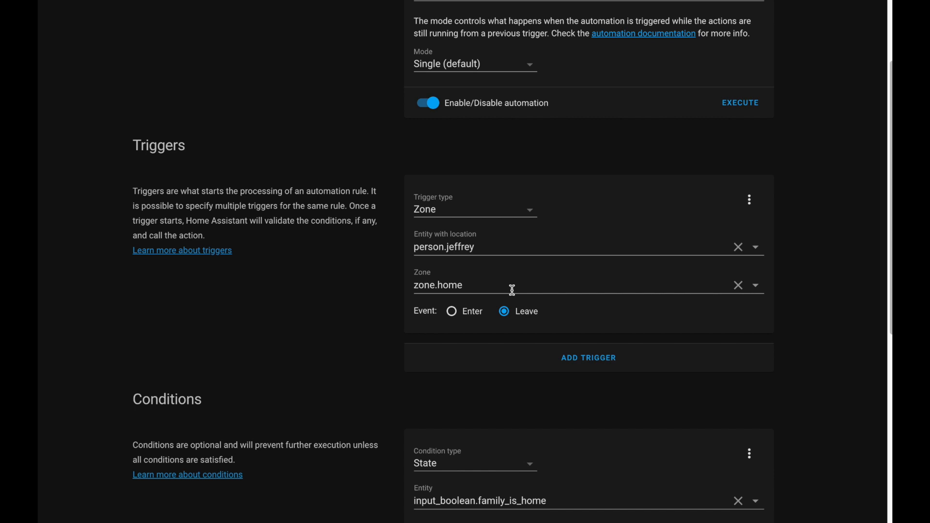
pyautogui.scroll(-3)
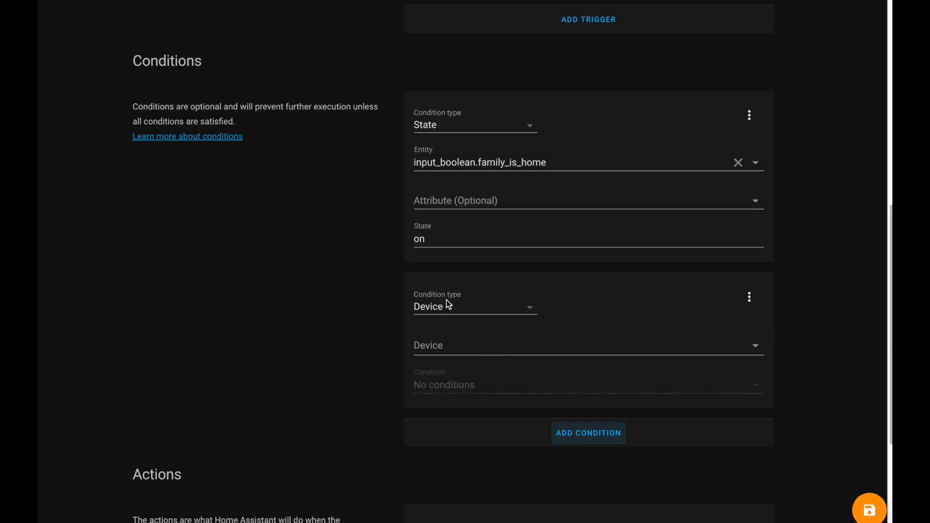
pyautogui.click(472, 307)
pyautogui.write('person')
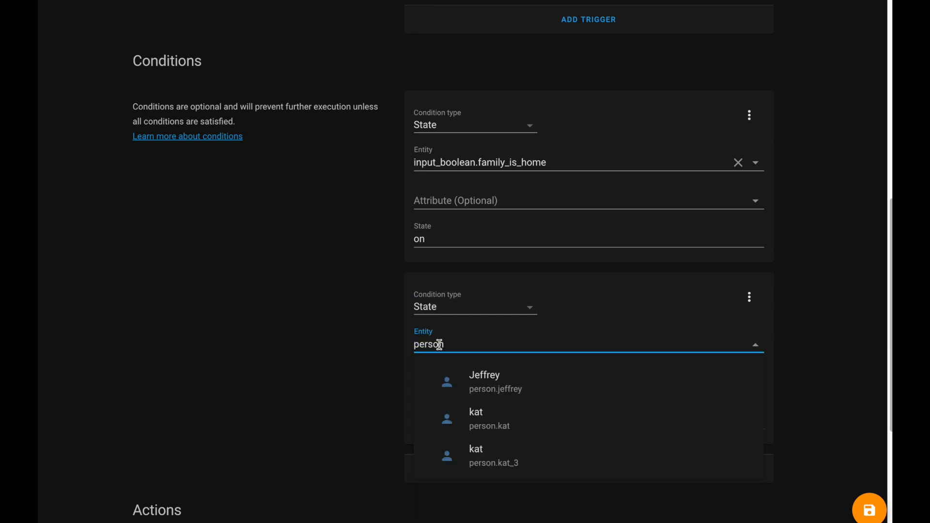
pyautogui.click(483, 381)
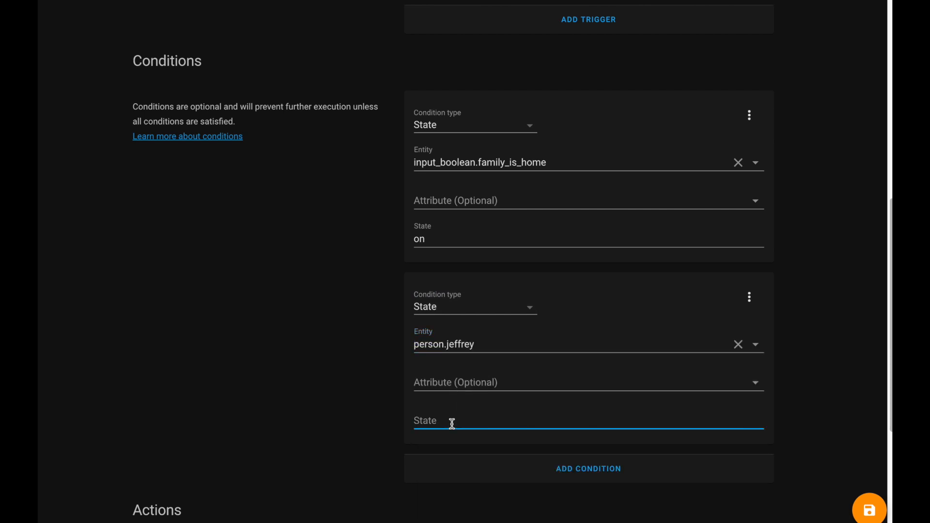
pyautogui.write('not_home')
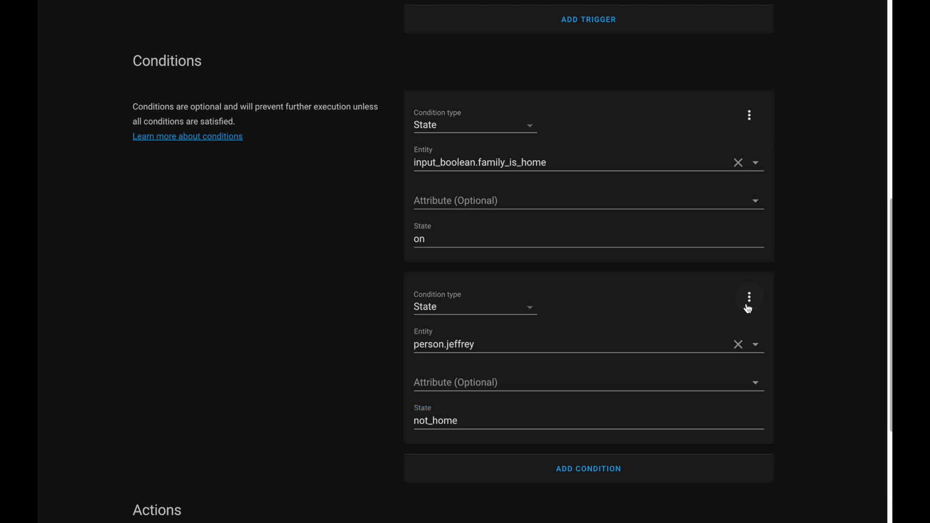
pyautogui.moveTo(750, 297)
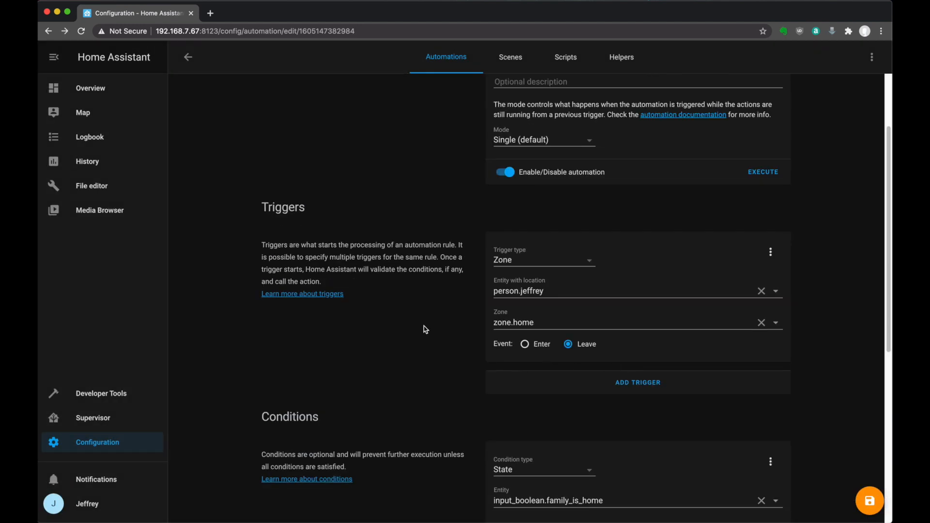
pyautogui.moveTo(395, 320)
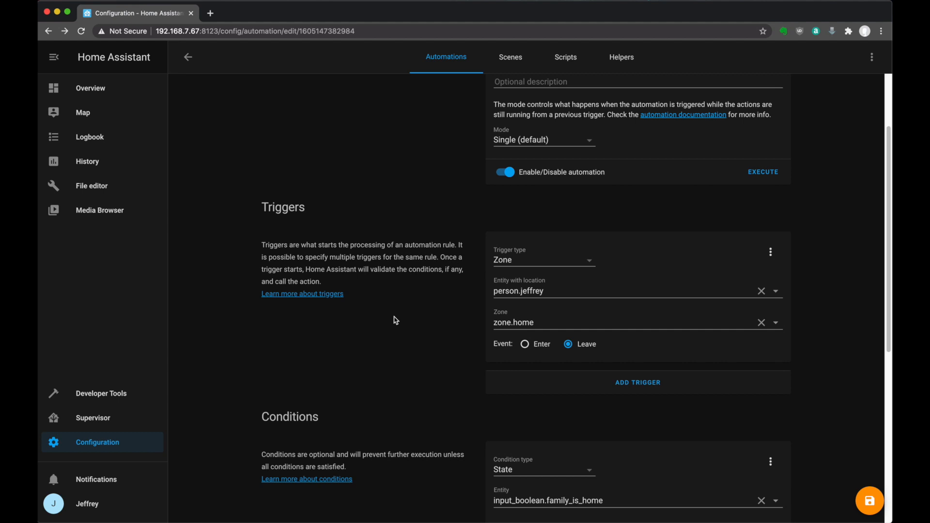
pyautogui.moveTo(110, 424)
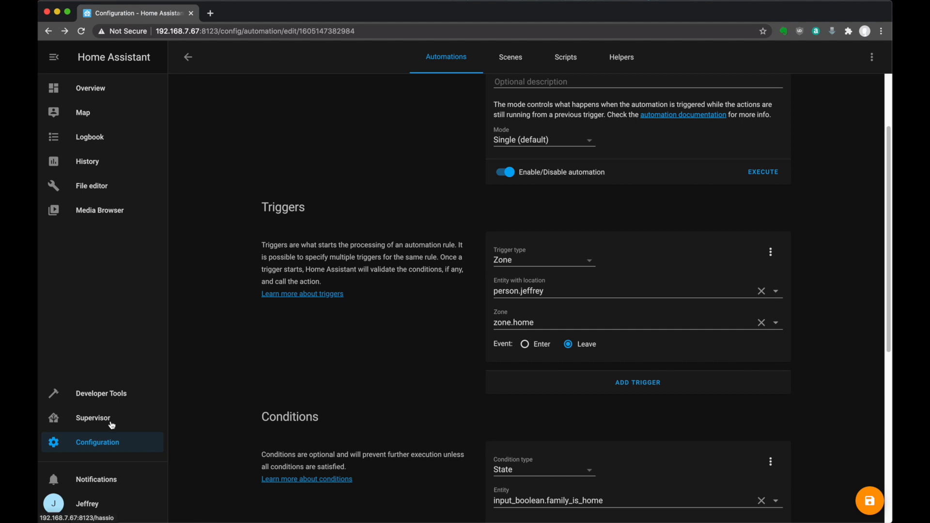
# - View the Family group in groups.yaml via File editor, then return to Configuration
pyautogui.click(93, 417)
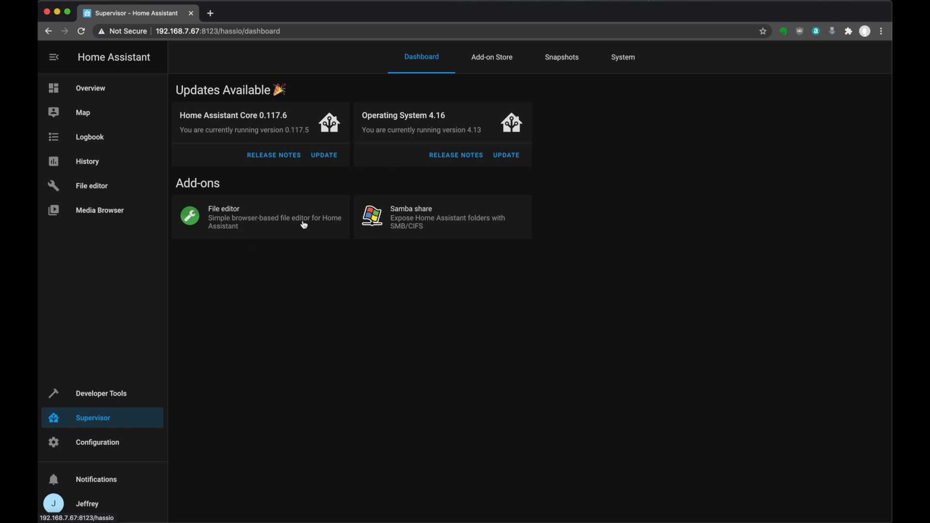
pyautogui.moveTo(122, 190)
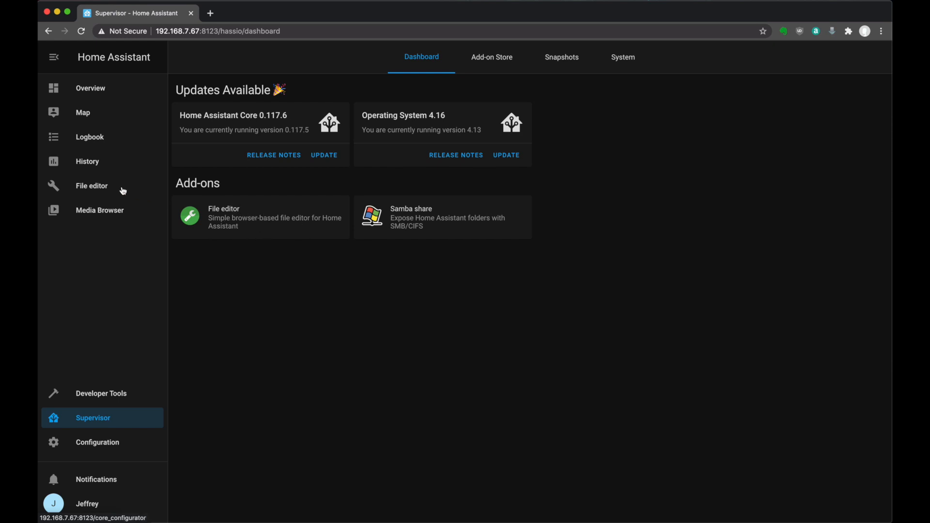
pyautogui.click(92, 185)
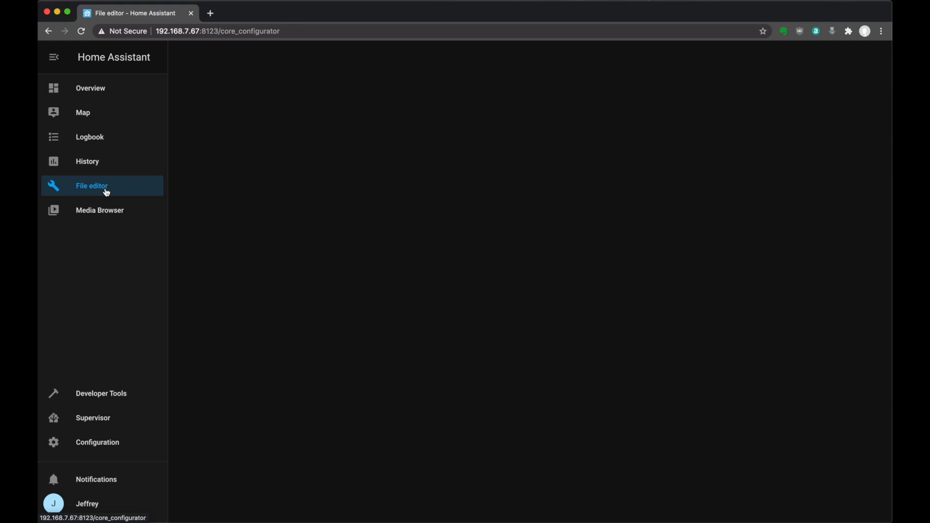
pyautogui.click(92, 186)
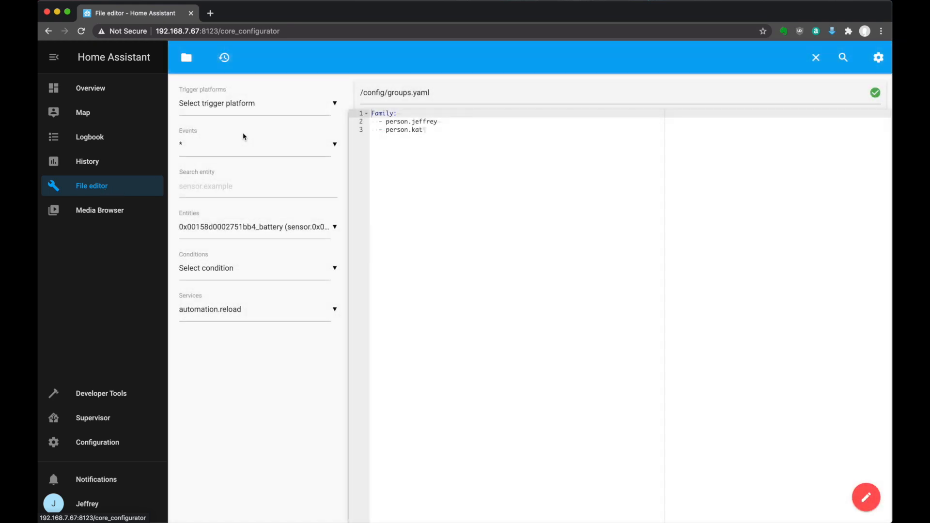
pyautogui.click(186, 58)
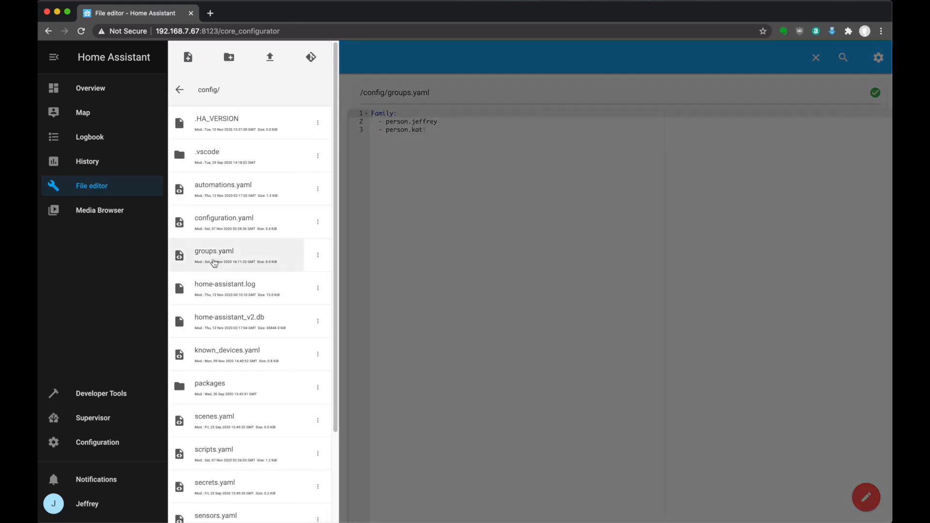
pyautogui.moveTo(459, 53)
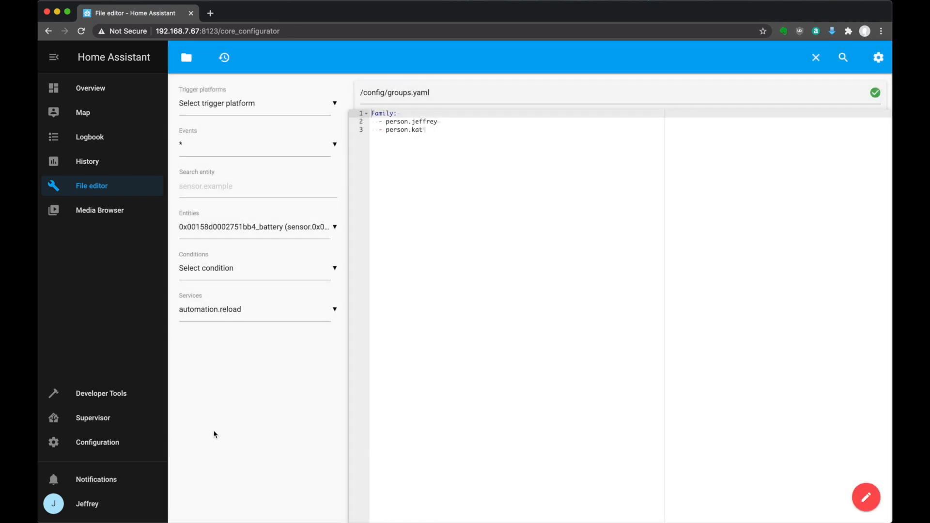
pyautogui.click(97, 442)
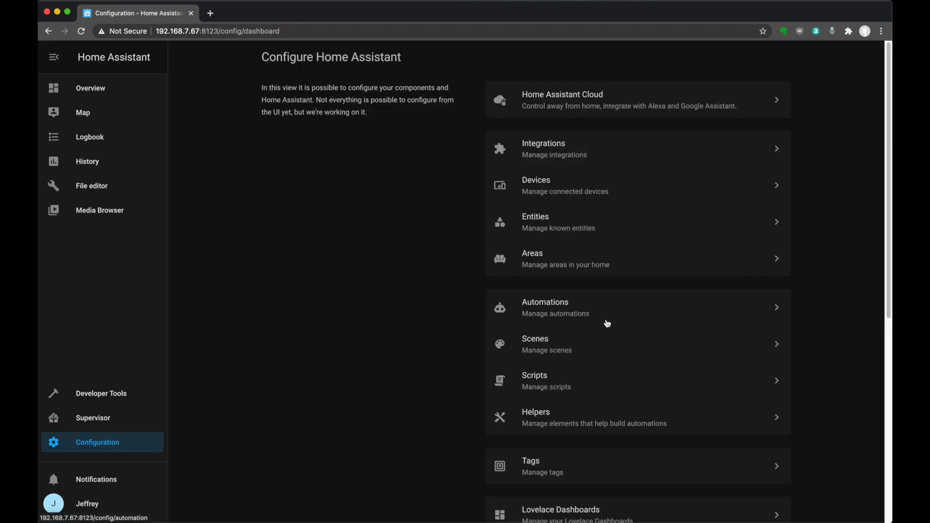
# - Retrigger family has left on group.family going home to not_home, and add another trigger
pyautogui.click(544, 306)
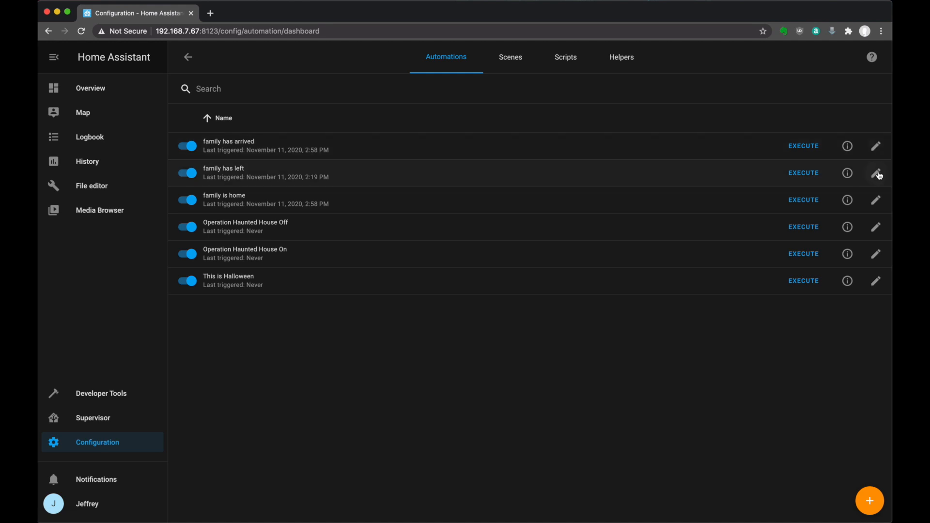
pyautogui.click(876, 172)
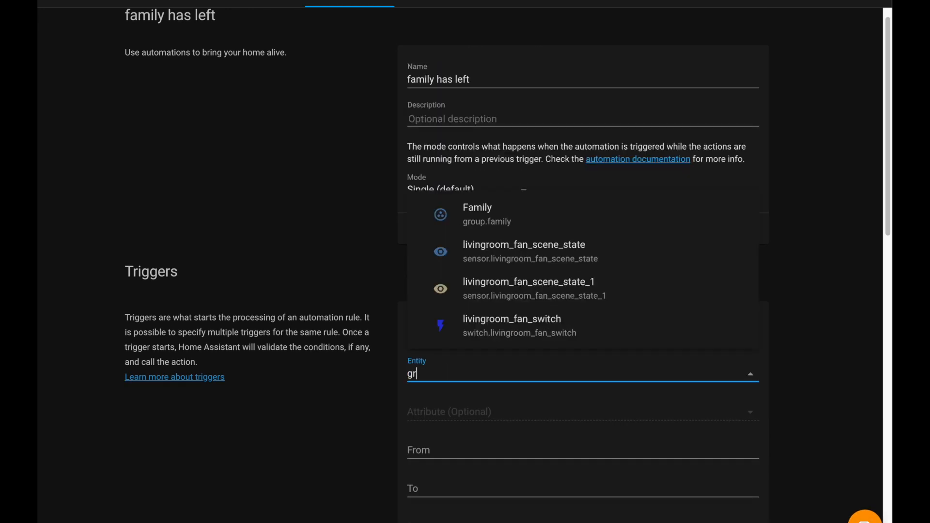
pyautogui.click(476, 213)
pyautogui.write('not_home')
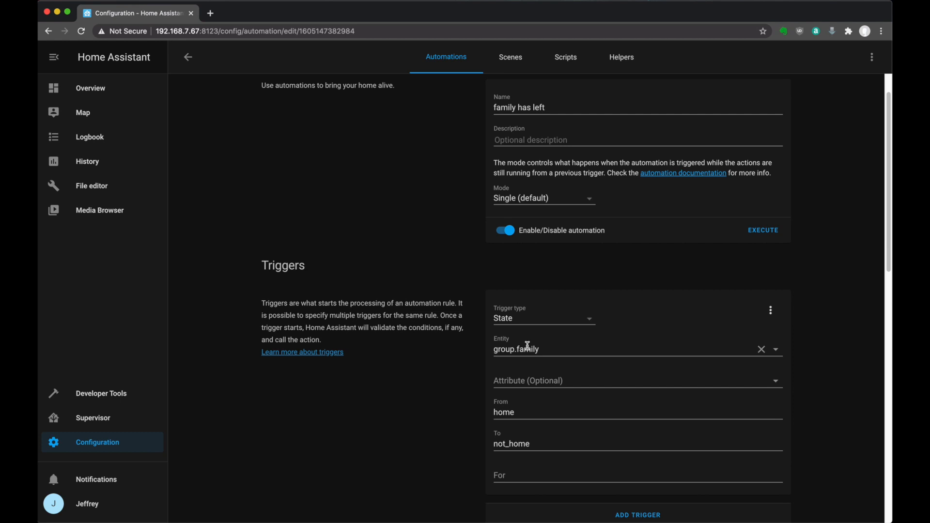
pyautogui.scroll(-3)
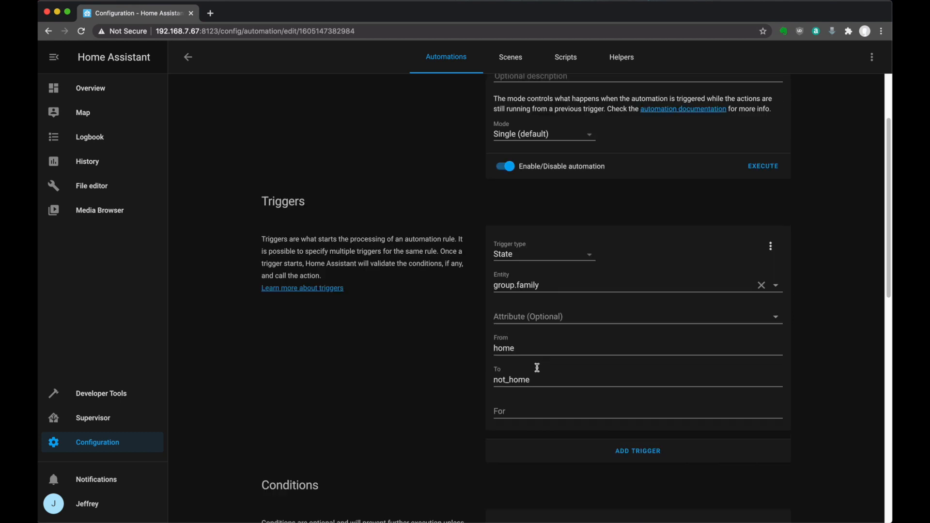
pyautogui.click(637, 451)
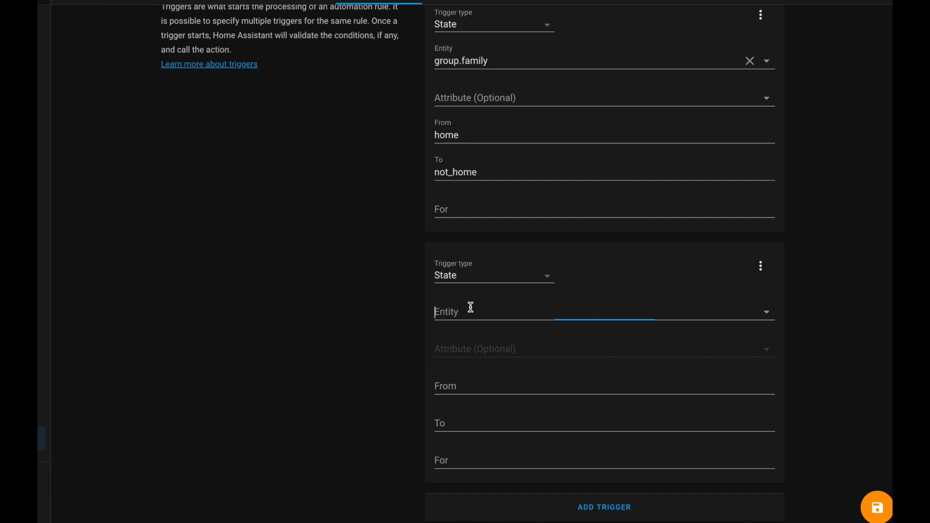
# - Enter input_boolean.family_is_home as the second trigger's entity, with state changing to off
pyautogui.write('input_boolean.family_is_home')
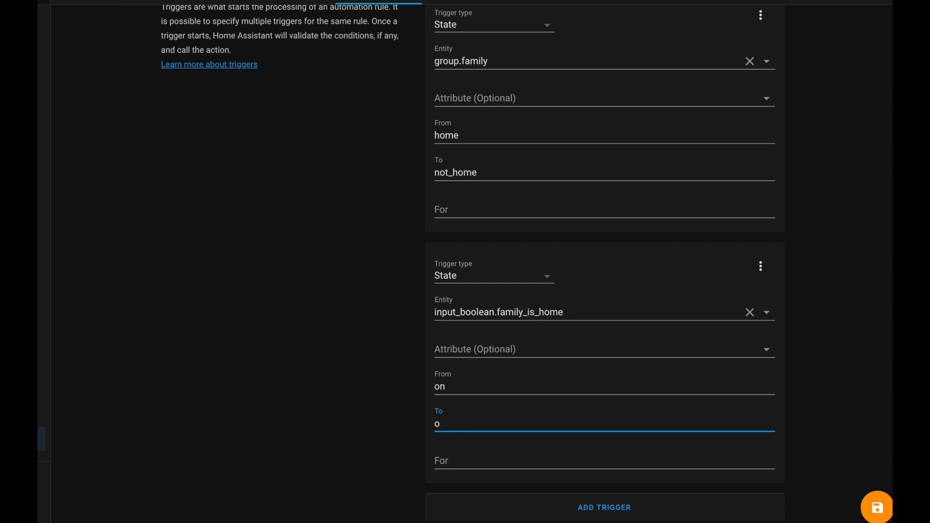
pyautogui.write('ff')
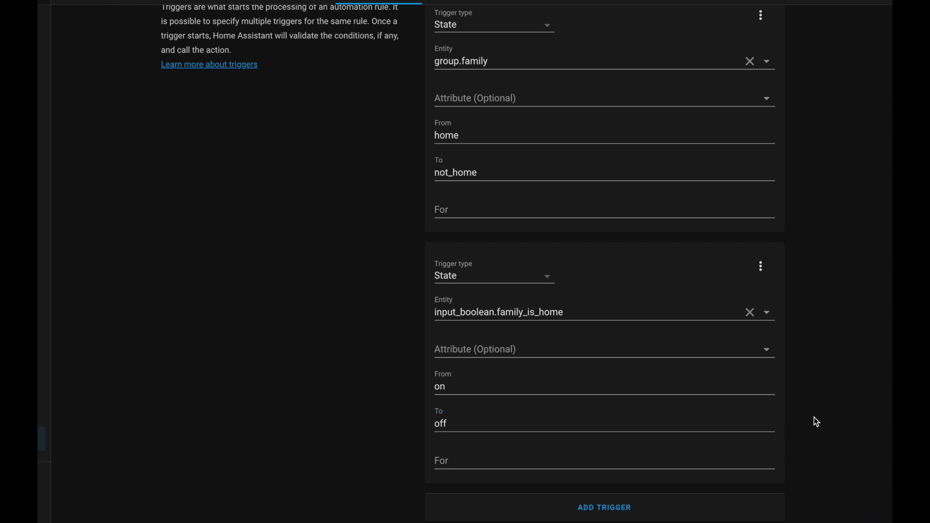
pyautogui.scroll(3)
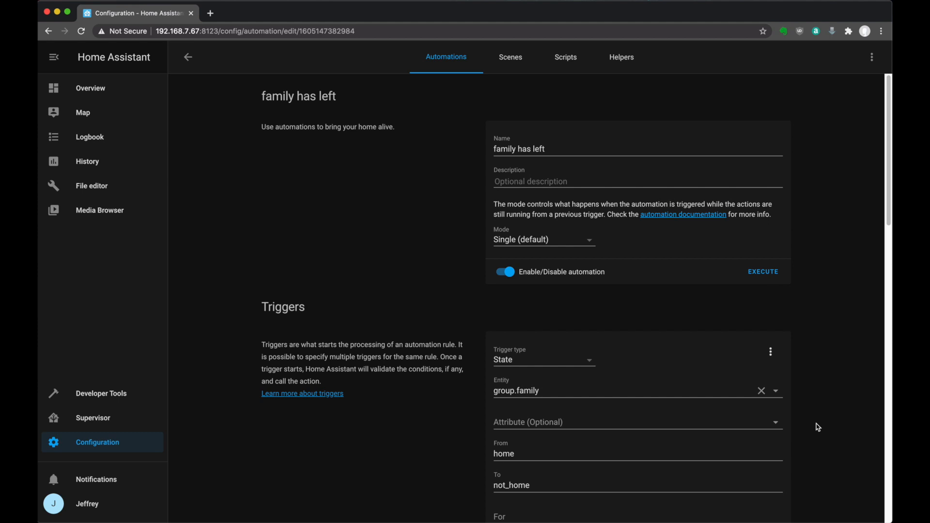